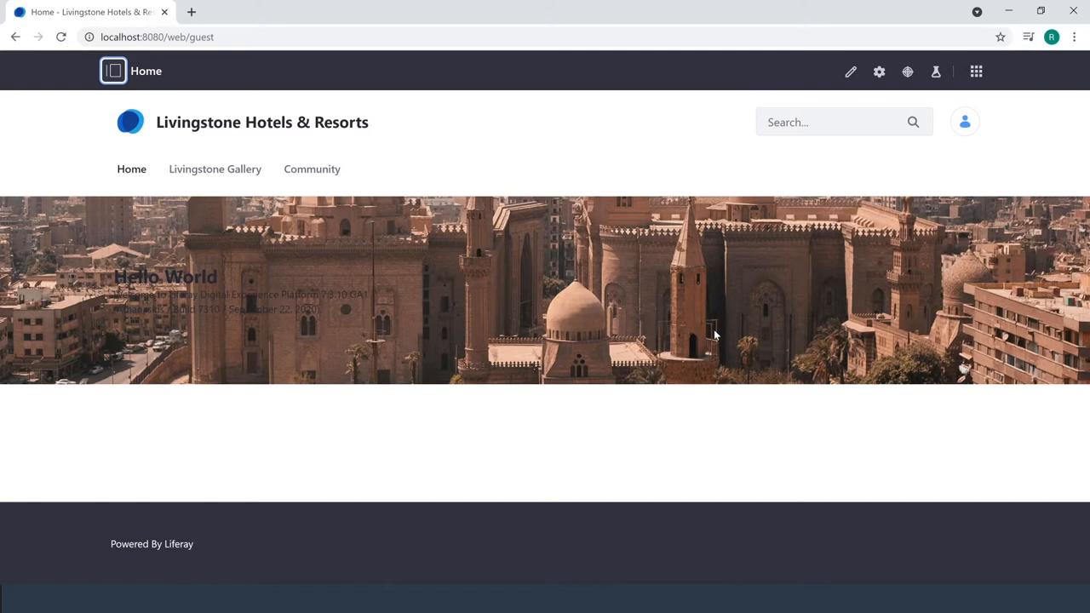
pyautogui.moveTo(153, 88)
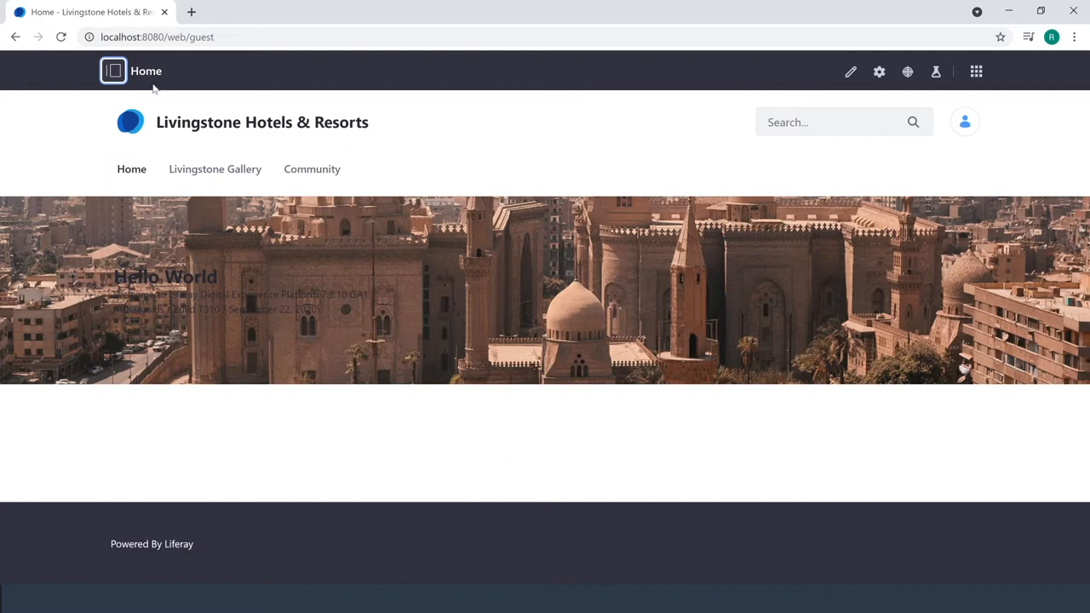
# - Go to Documents and Media under Content & Data for the Livingstone Hotels & Resorts site
pyautogui.click(113, 72)
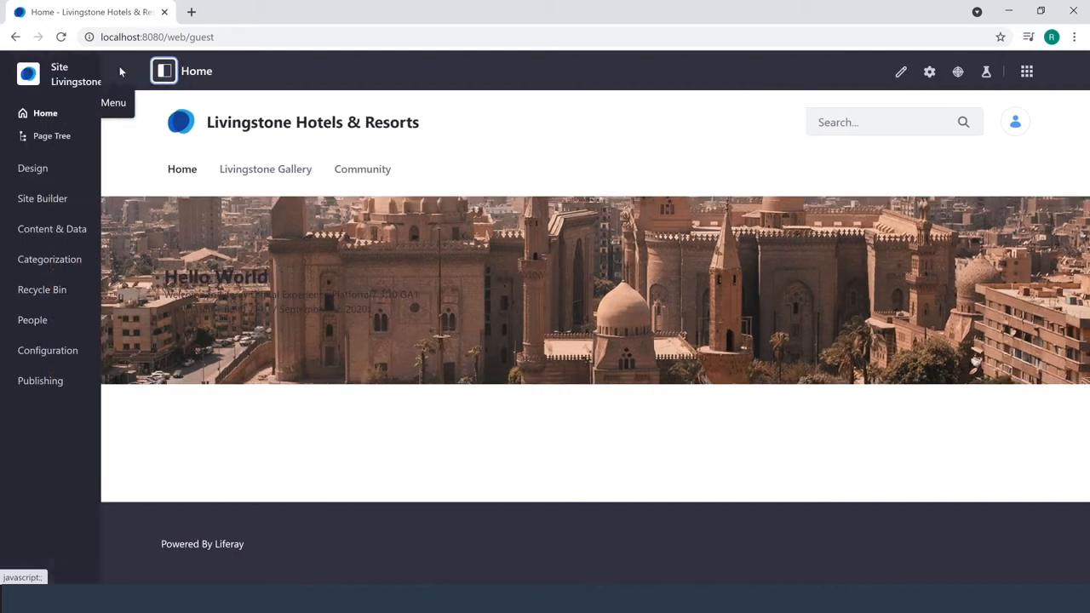
pyautogui.click(163, 72)
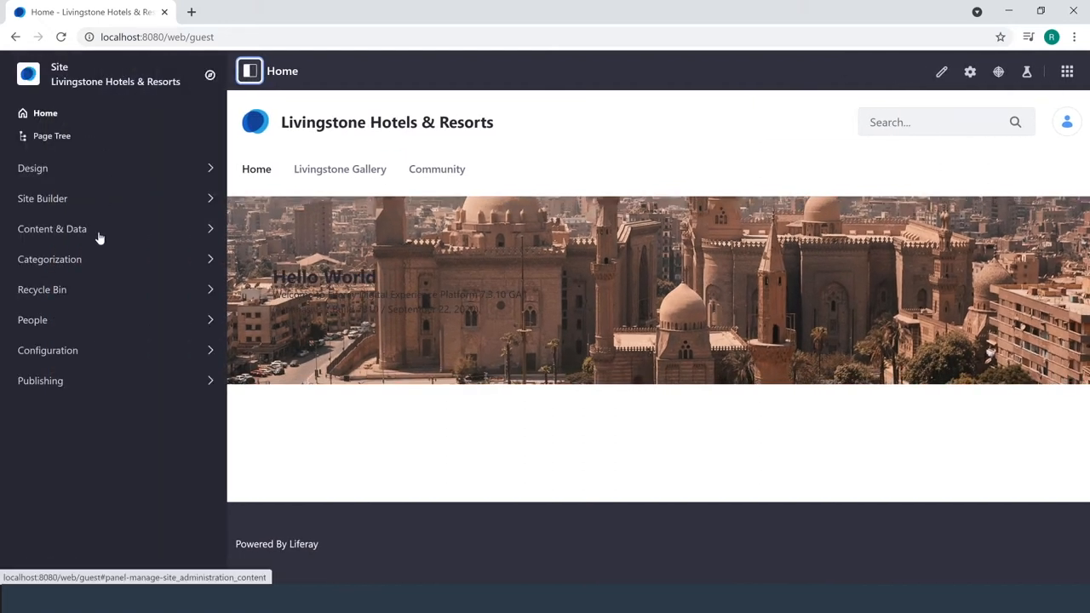
pyautogui.click(51, 228)
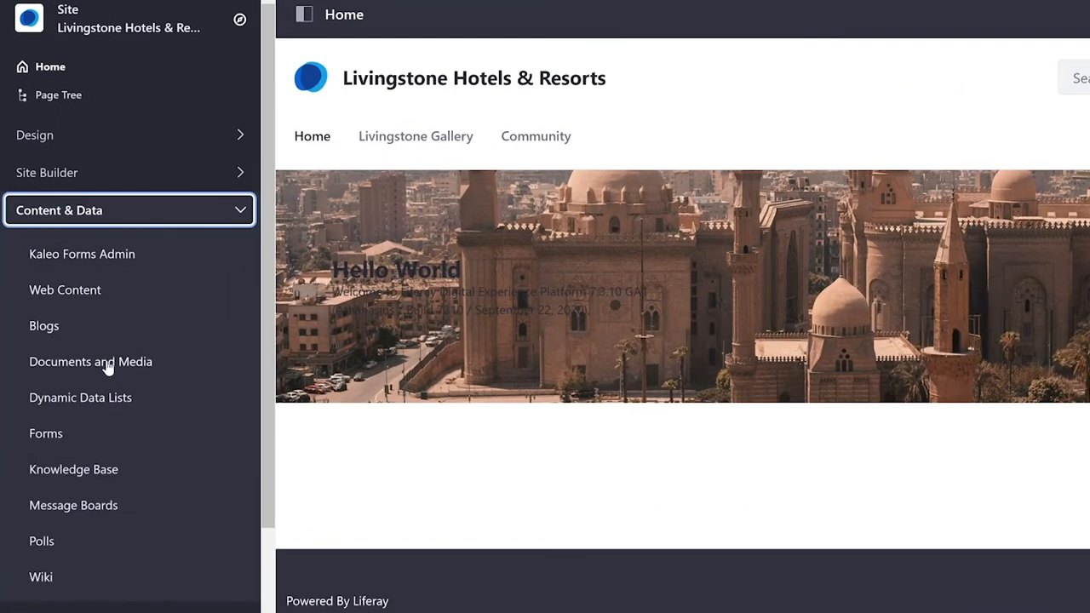
pyautogui.click(90, 361)
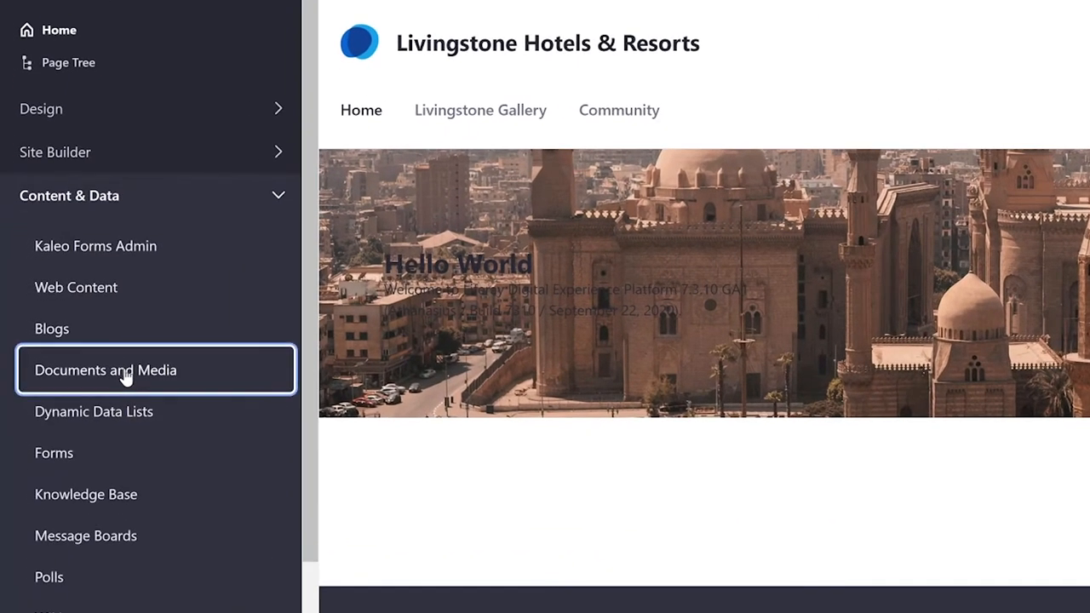
pyautogui.click(126, 377)
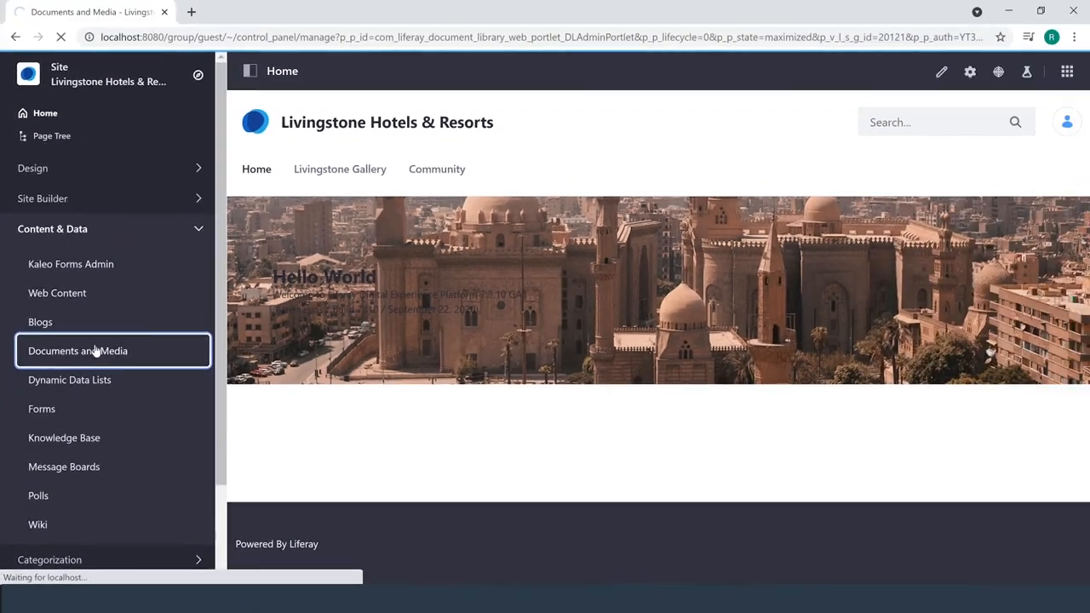
# - Review the library's six approved files: four hotel JPGs and two PDFs
pyautogui.click(78, 350)
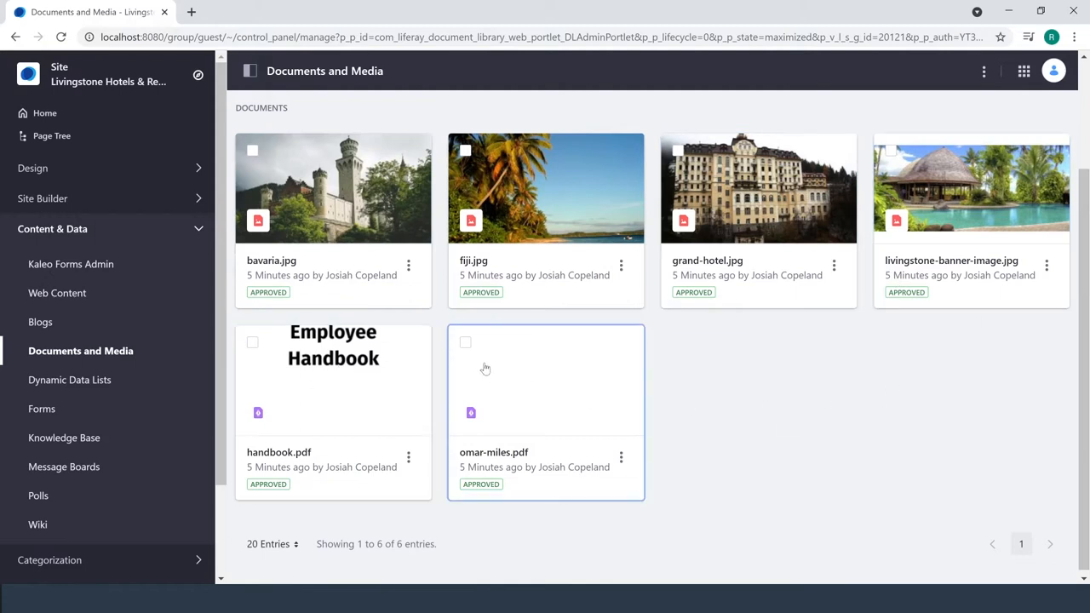
pyautogui.moveTo(712, 383)
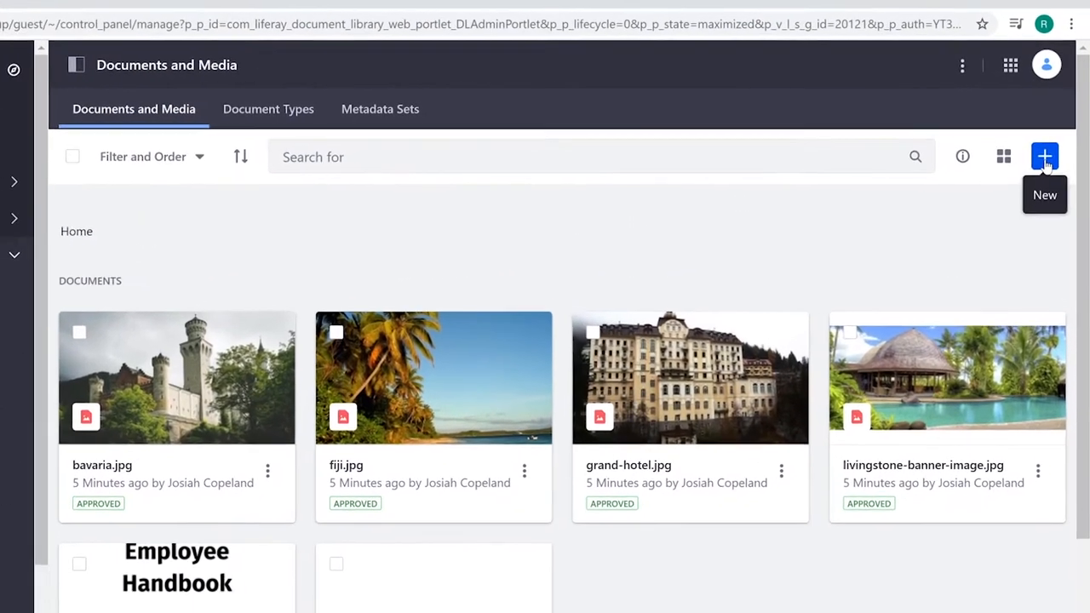
# - Add a folder named Images at the library's top level and save it
pyautogui.click(1043, 156)
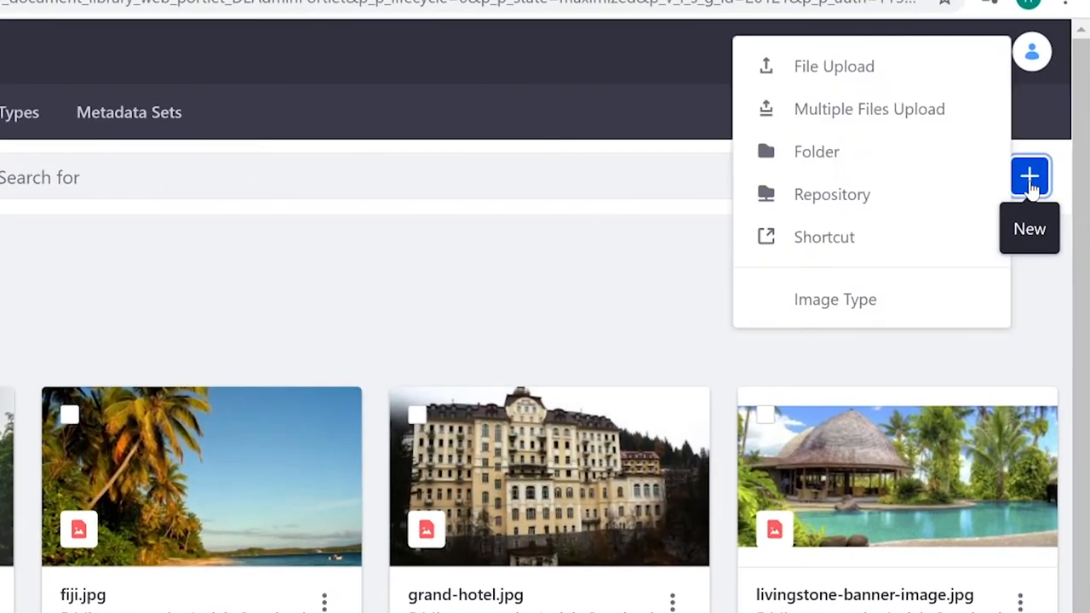
pyautogui.moveTo(817, 152)
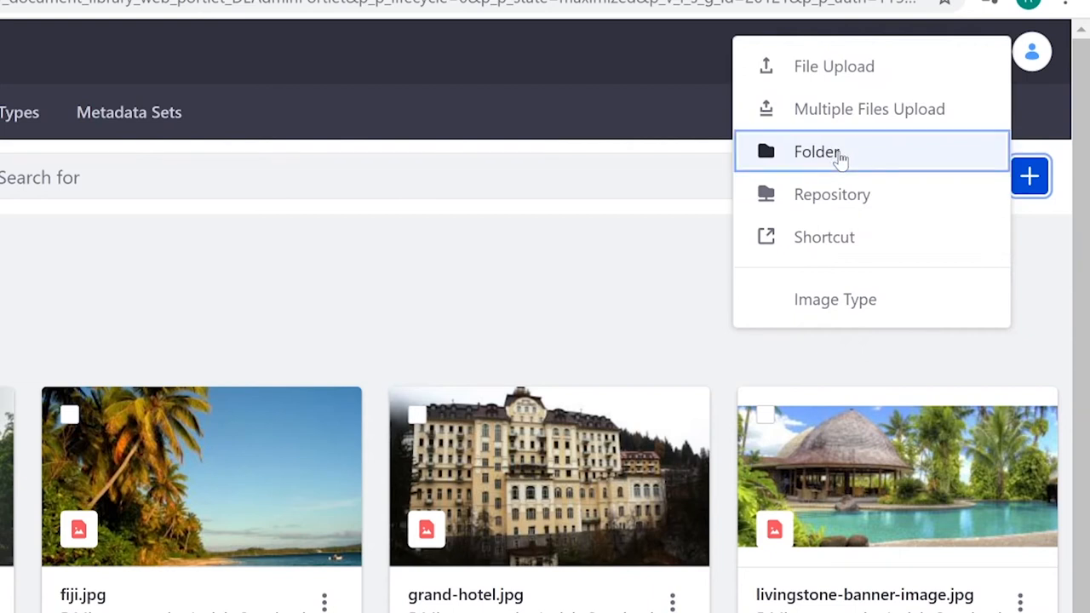
pyautogui.click(818, 152)
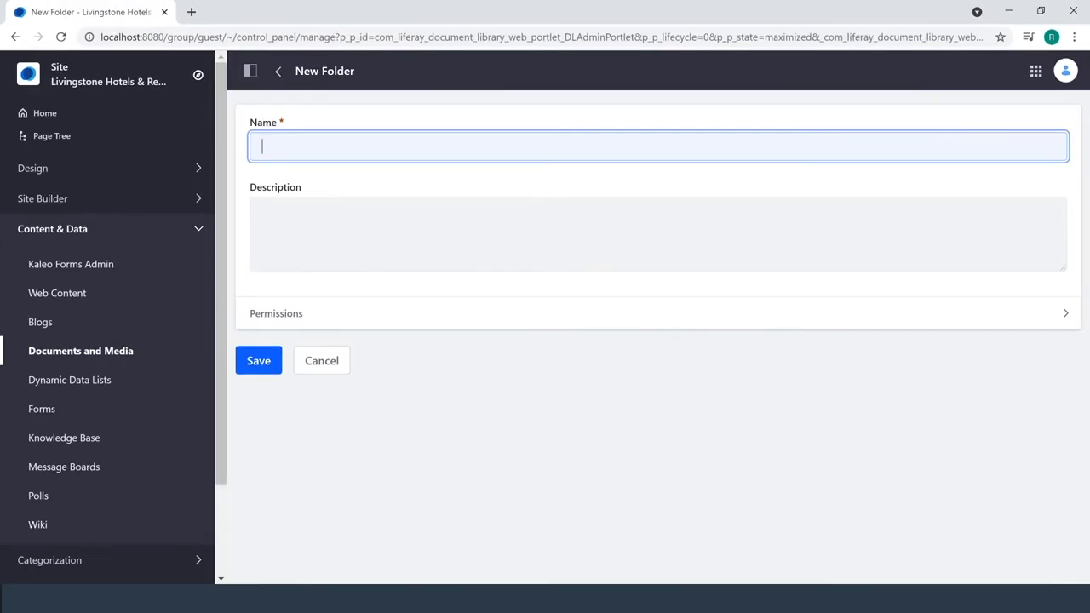
pyautogui.write('Ima')
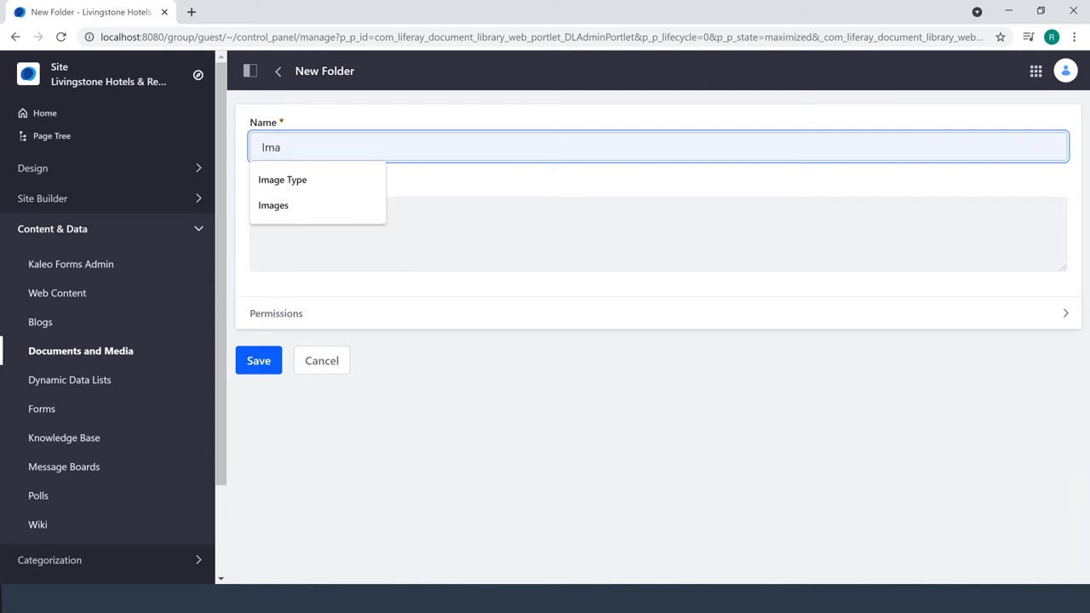
pyautogui.click(272, 204)
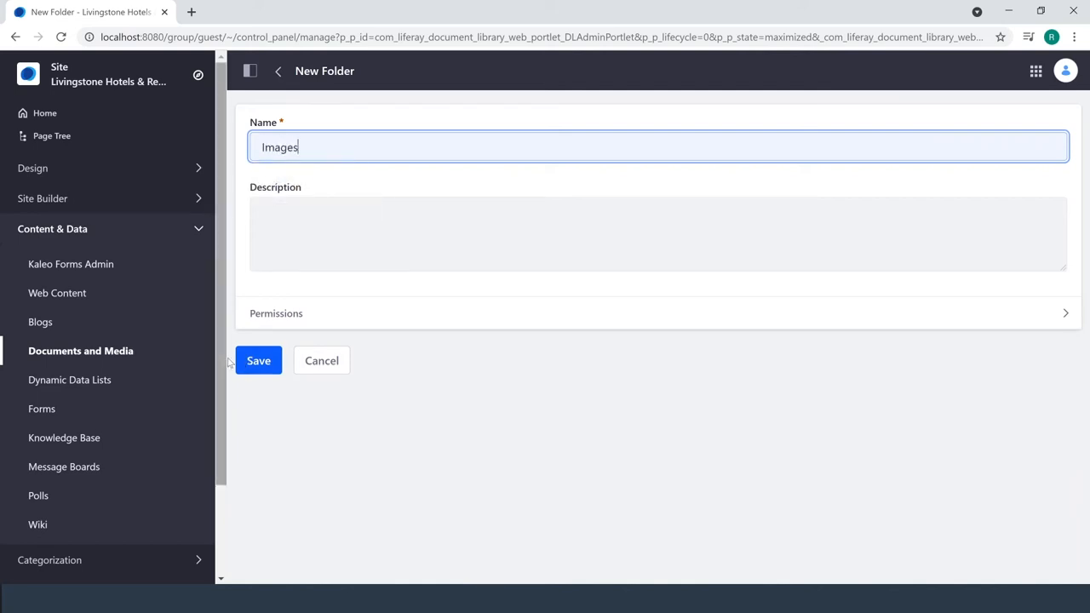
pyautogui.click(259, 361)
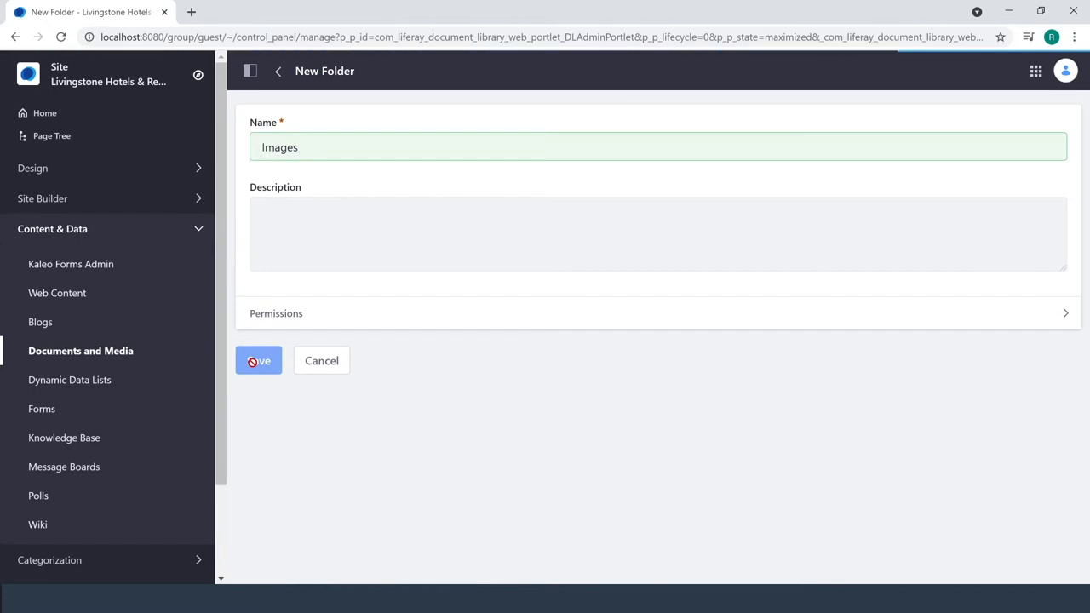
pyautogui.click(258, 361)
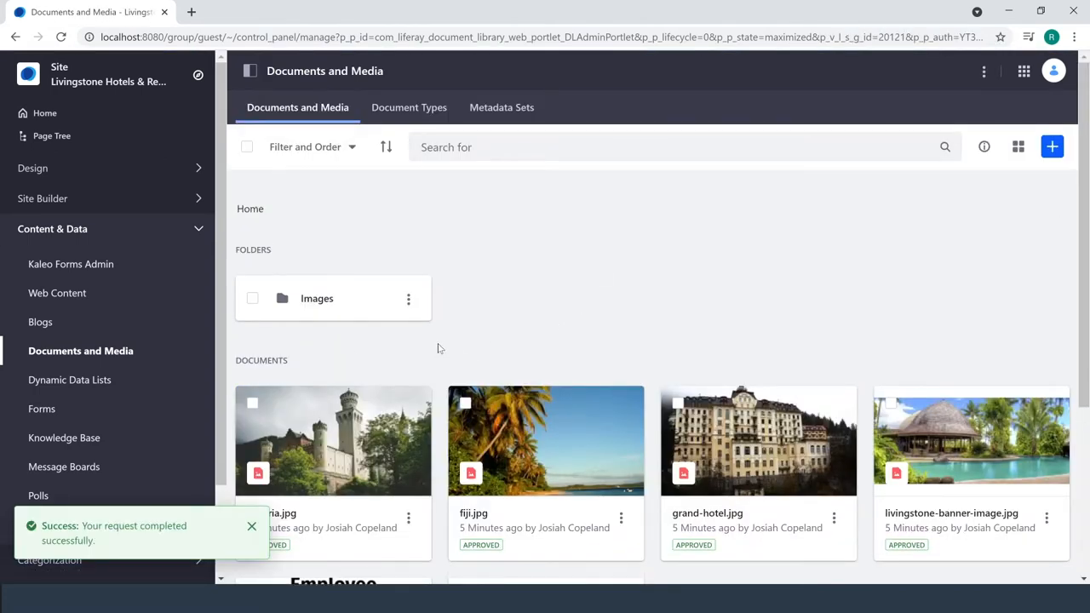
# - Move fiji.jpg from the library root into the Images folder
pyautogui.scroll(-3)
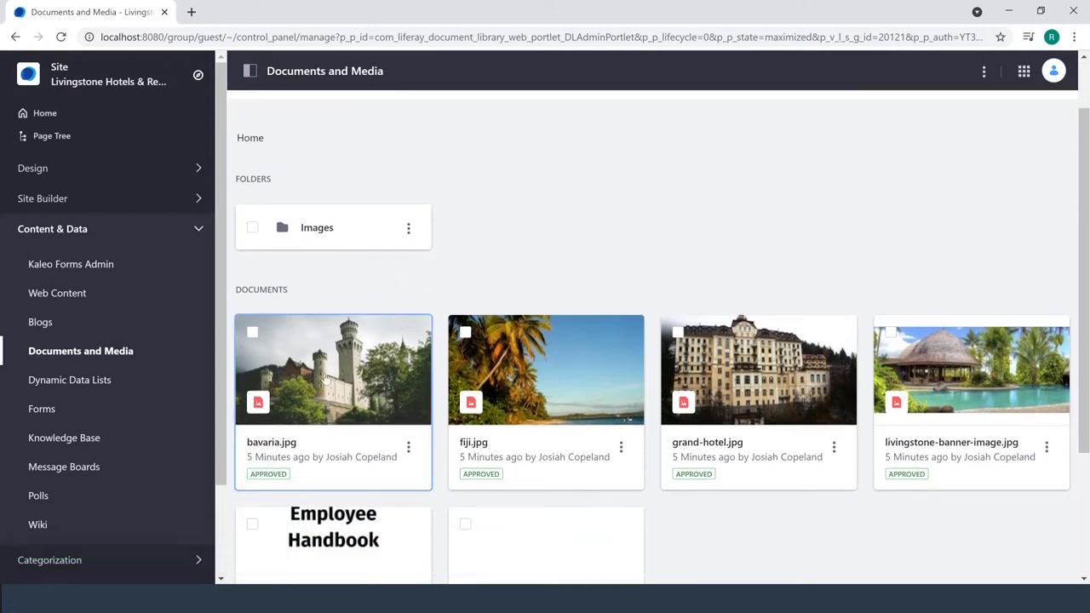
pyautogui.moveTo(409, 446)
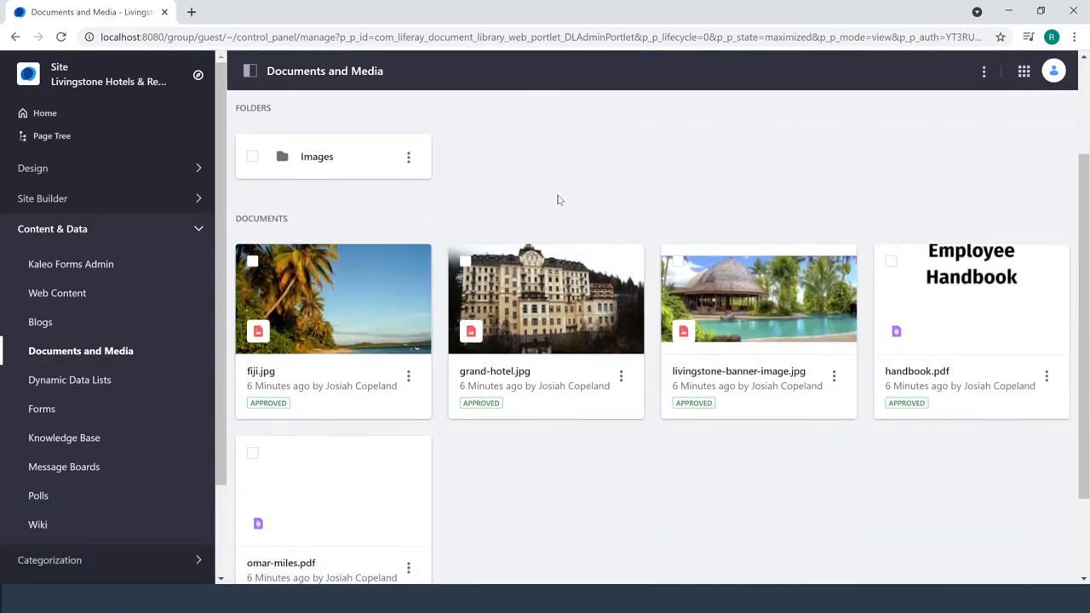
pyautogui.moveTo(408, 384)
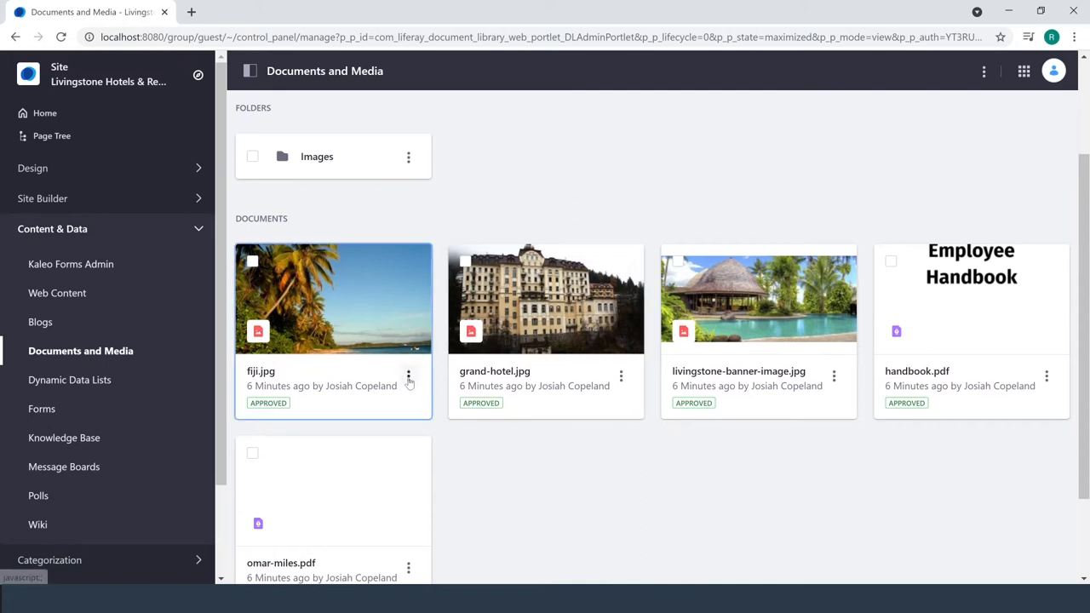
pyautogui.moveTo(409, 376)
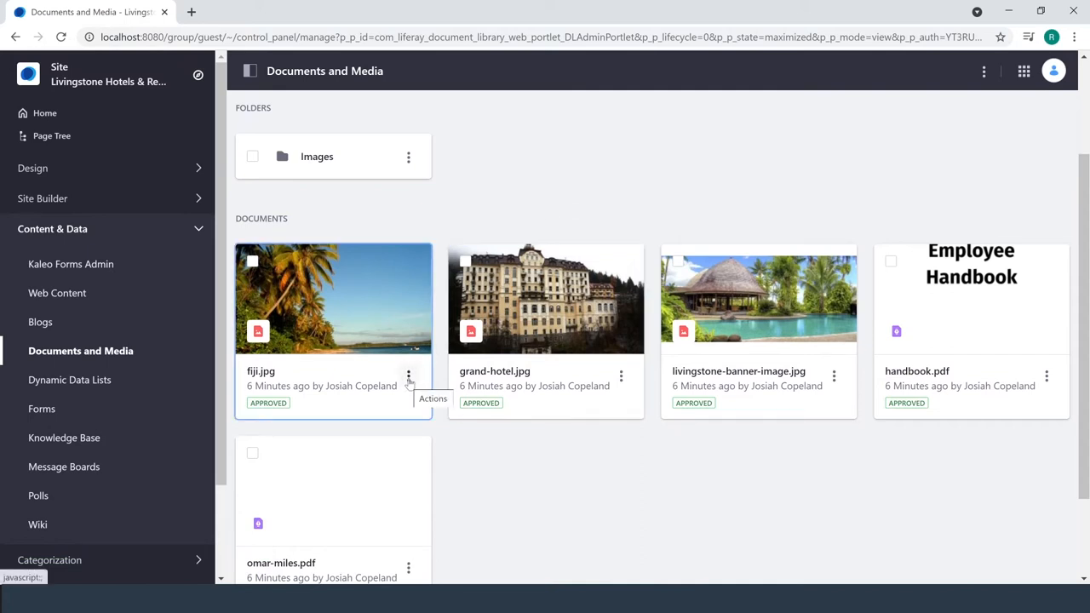
pyautogui.click(409, 375)
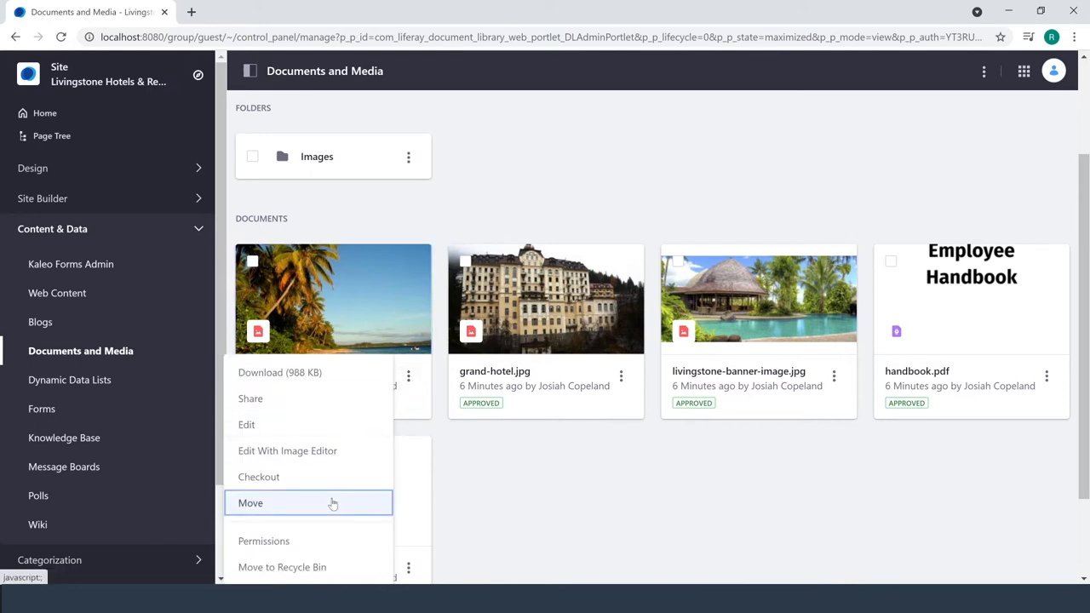
pyautogui.click(251, 502)
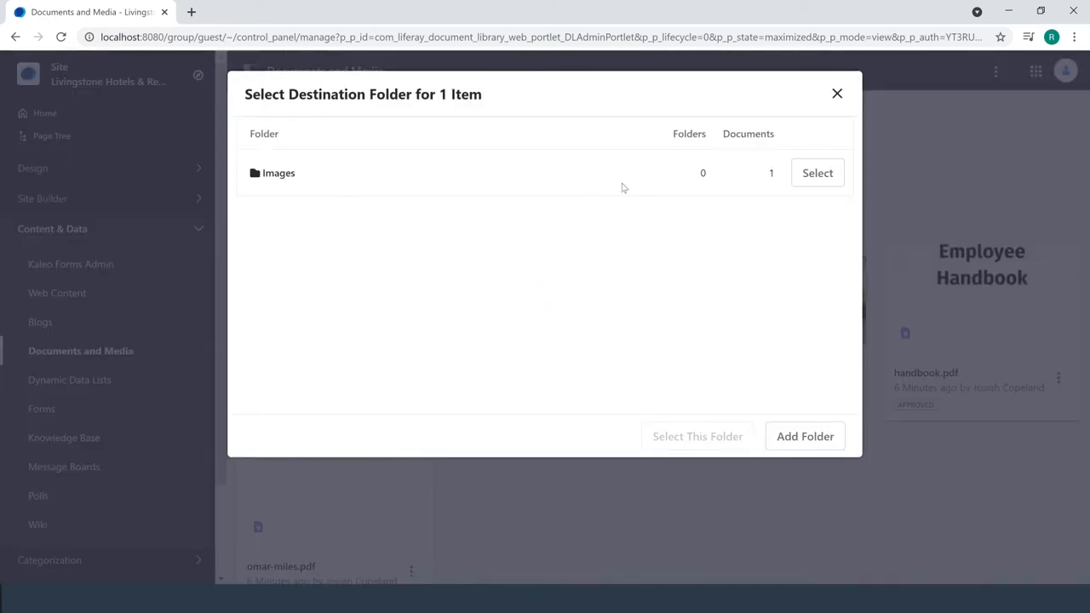
pyautogui.click(836, 92)
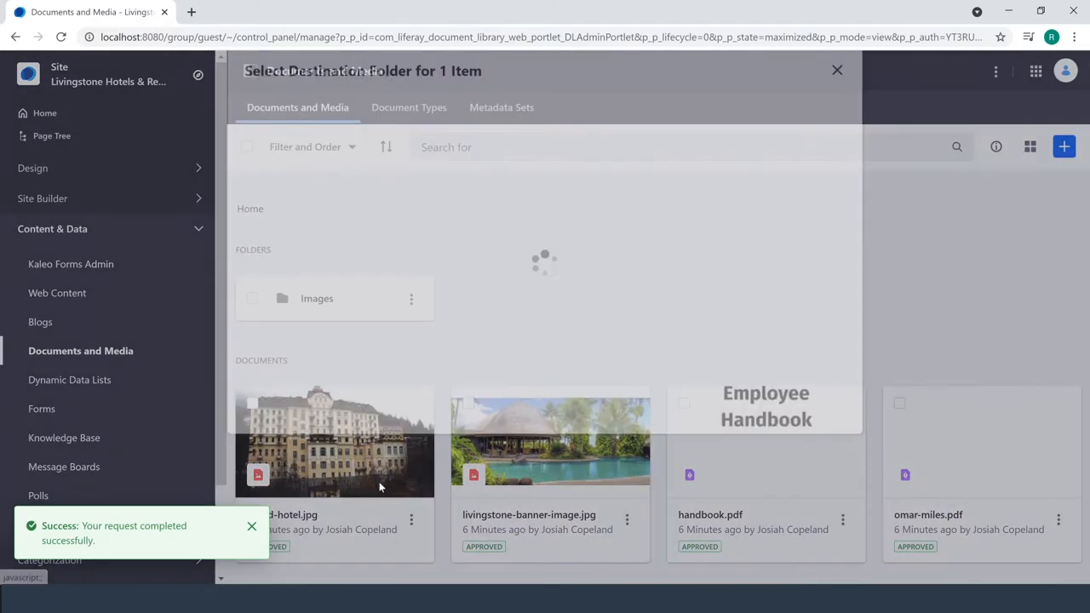
# - Move grand-hotel.jpg and livingstone-banner-image.jpg into the Images folder too
pyautogui.click(836, 69)
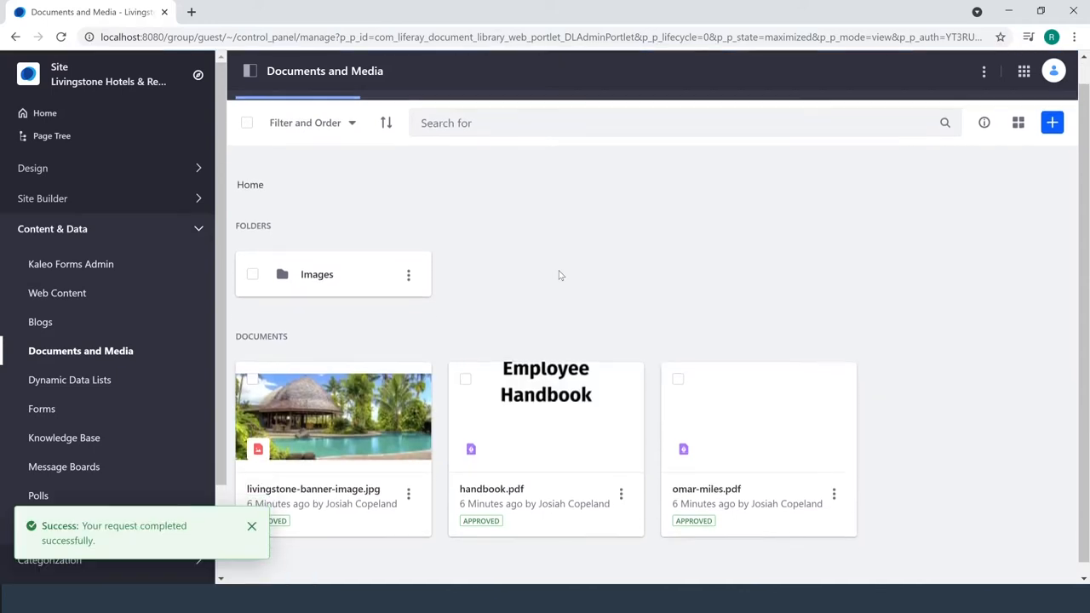
pyautogui.click(409, 494)
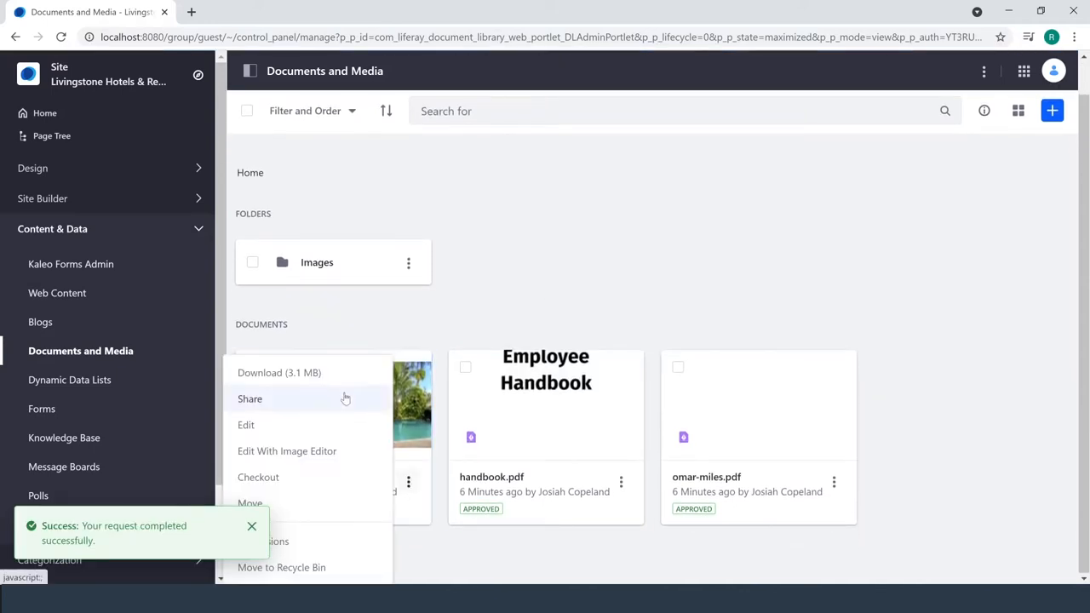
pyautogui.click(249, 502)
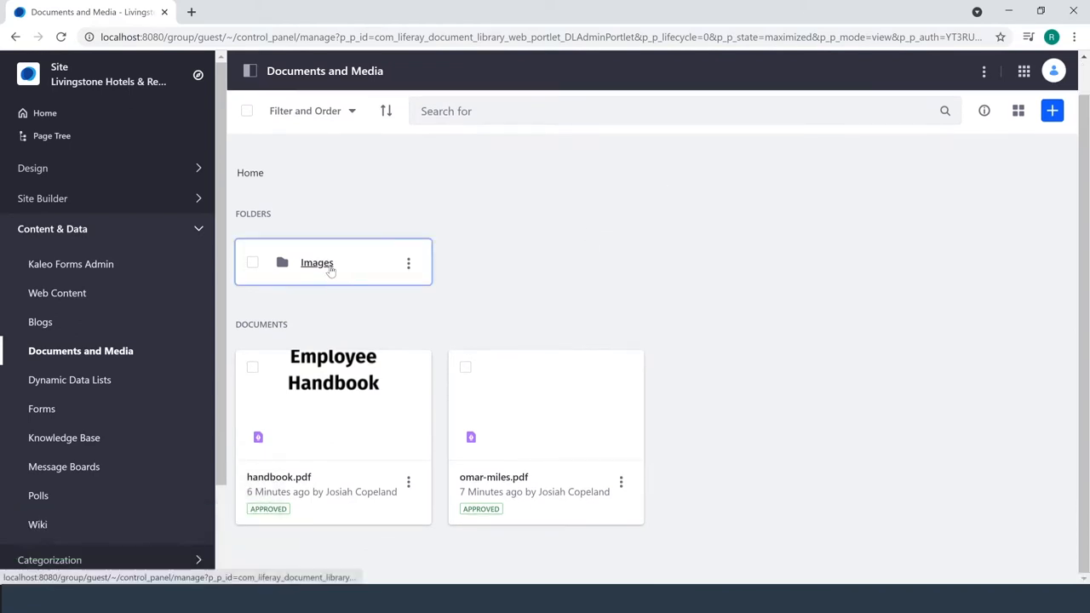
pyautogui.moveTo(317, 262)
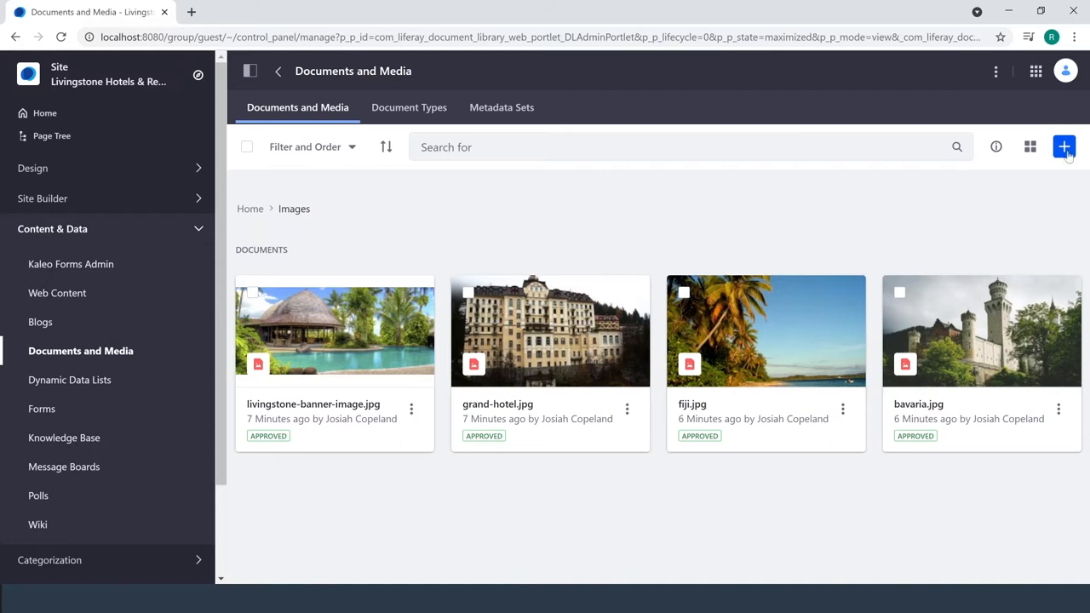
# - Add a subfolder named Hotel Promos inside Images and save it
pyautogui.click(1063, 147)
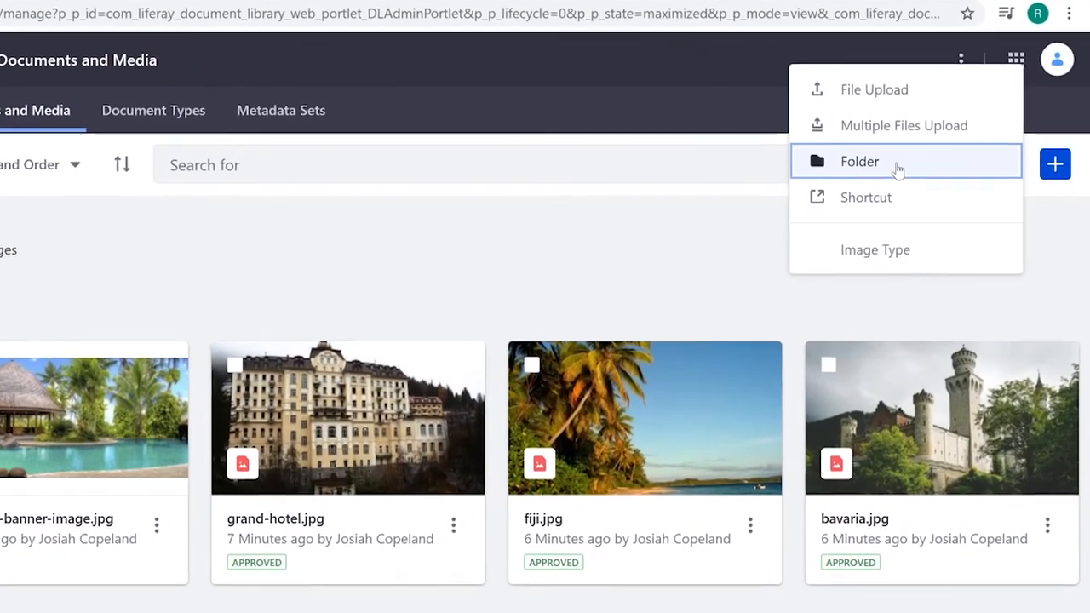
pyautogui.click(858, 160)
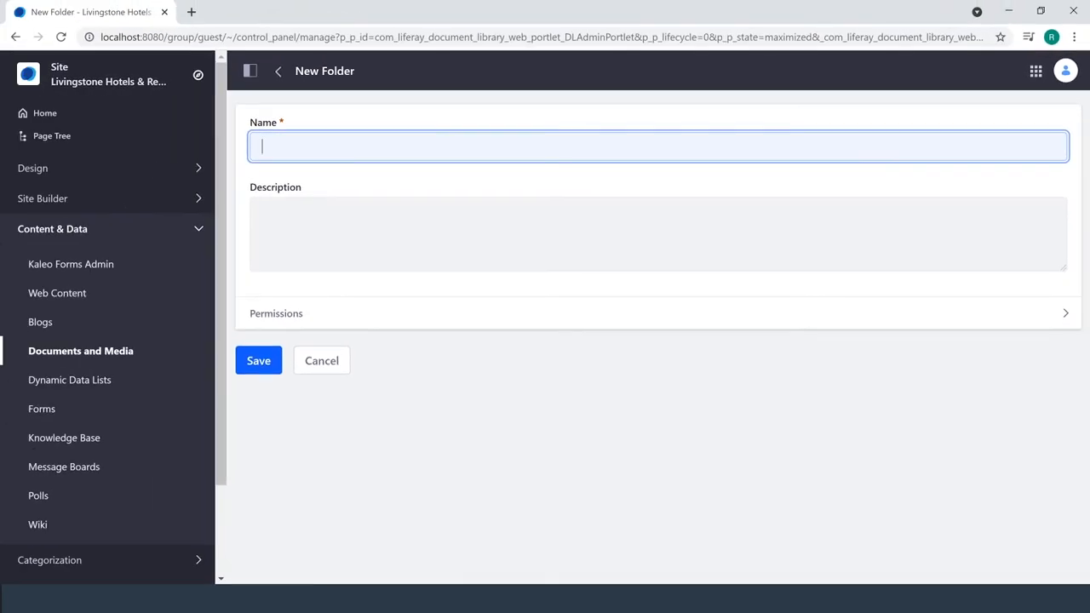
pyautogui.write('Hotel Promos')
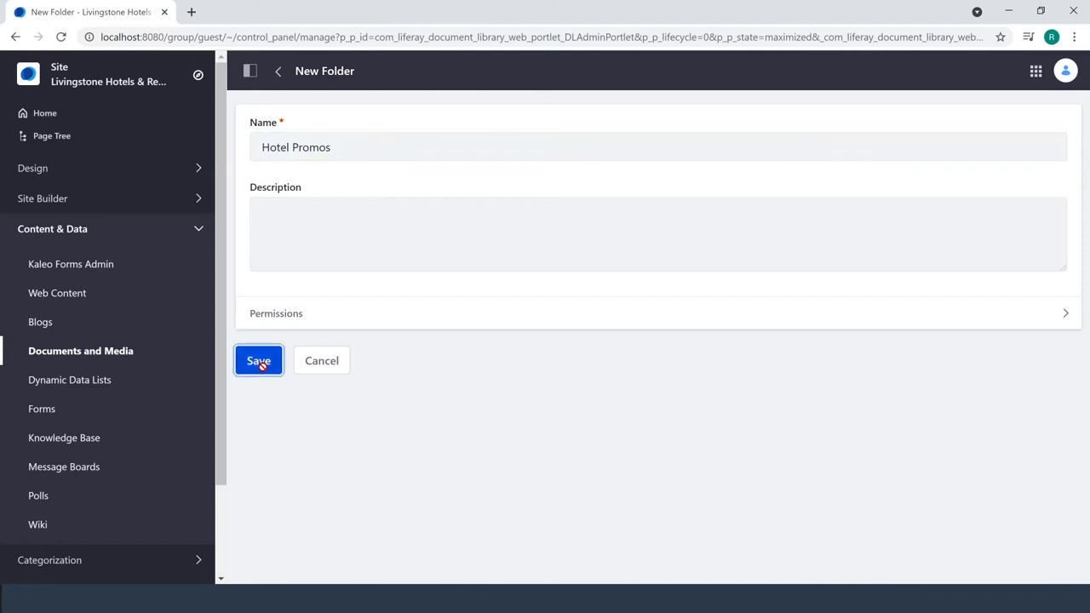
pyautogui.click(259, 361)
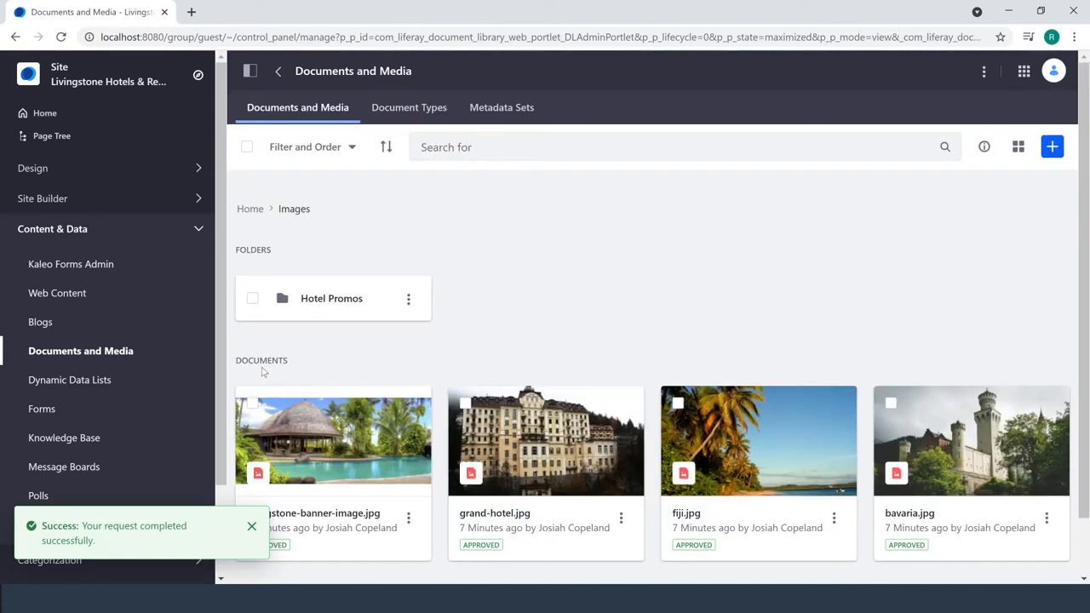
# - Add a second subfolder named Activities inside Images and save it
pyautogui.click(1053, 146)
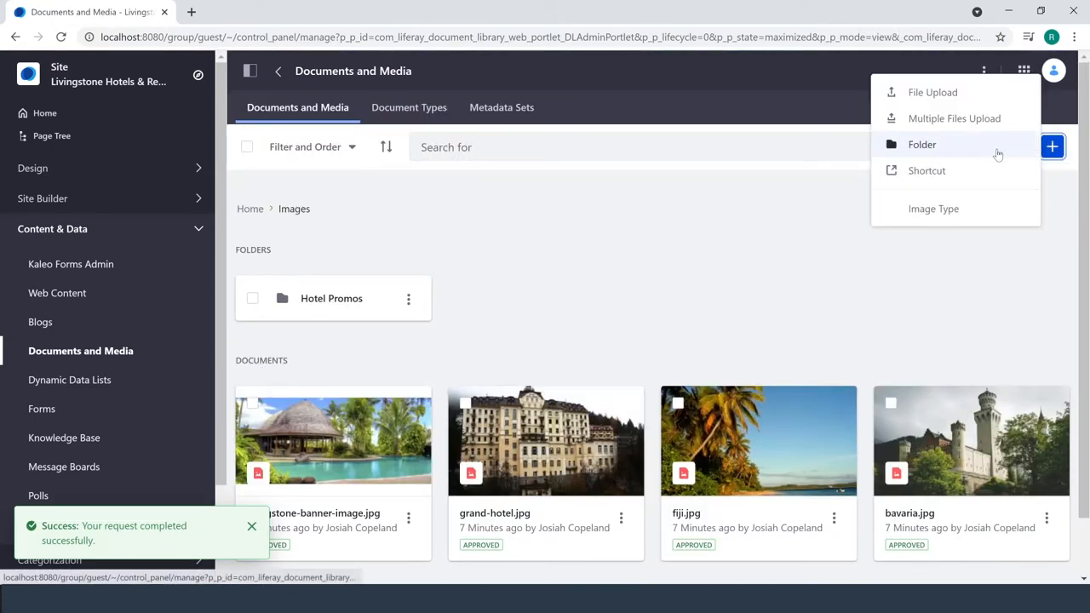
pyautogui.click(923, 143)
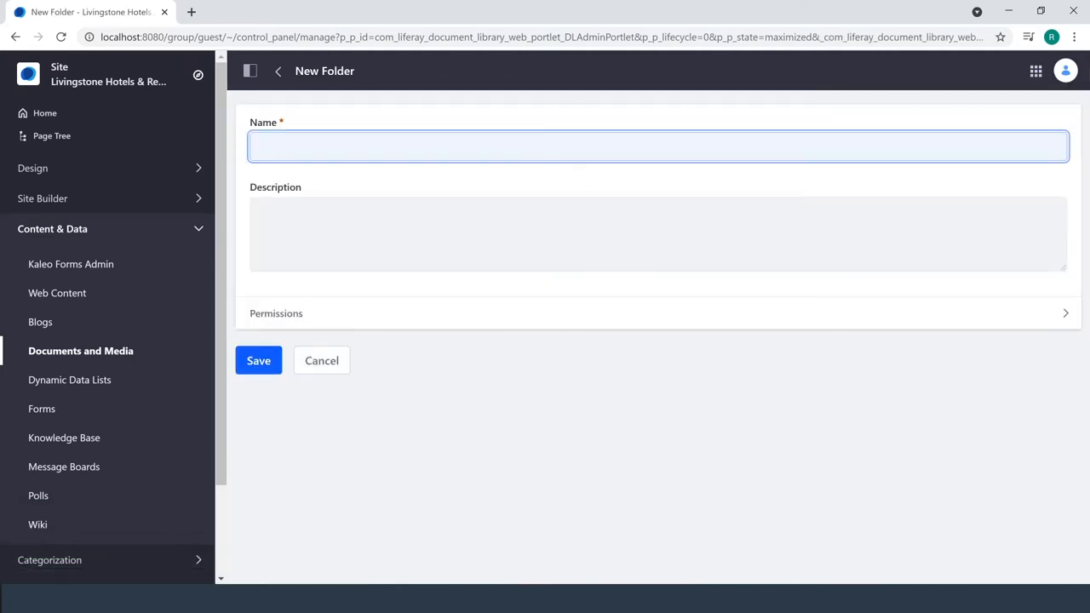
pyautogui.write('Activi')
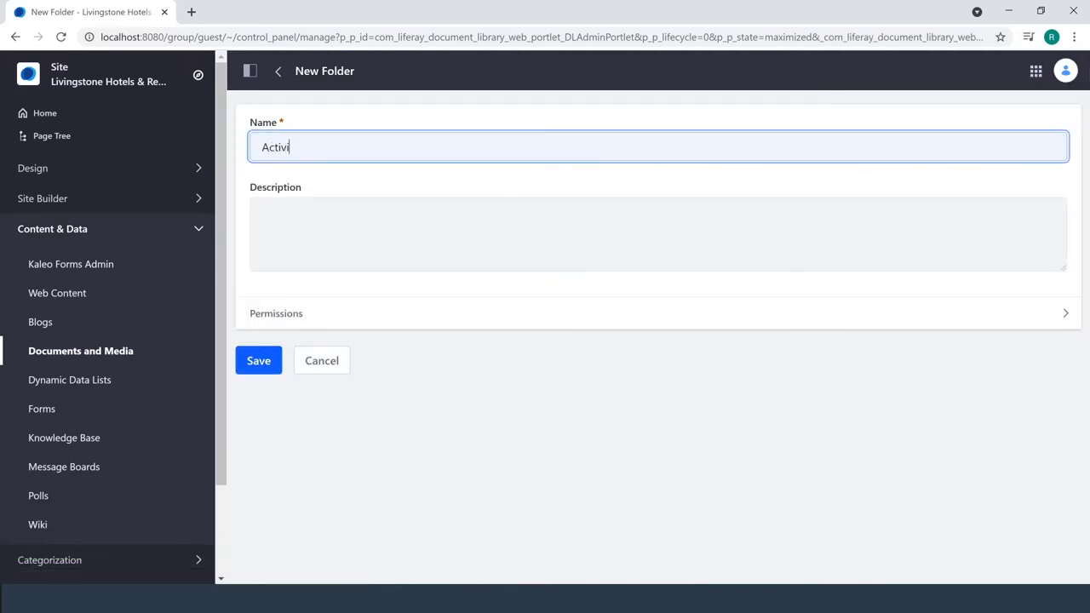
pyautogui.write('ties')
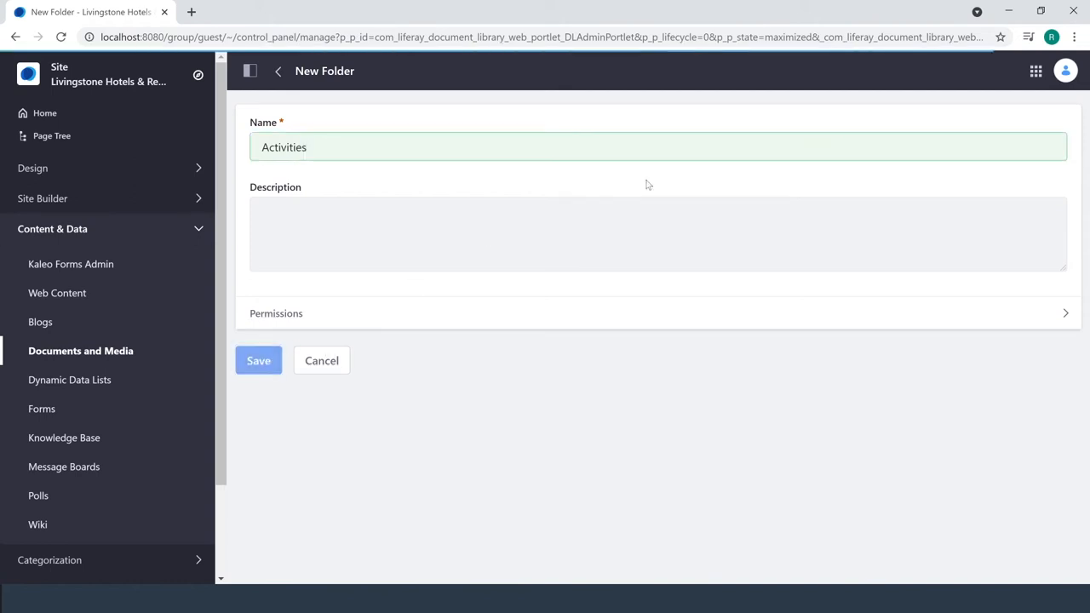
pyautogui.click(258, 361)
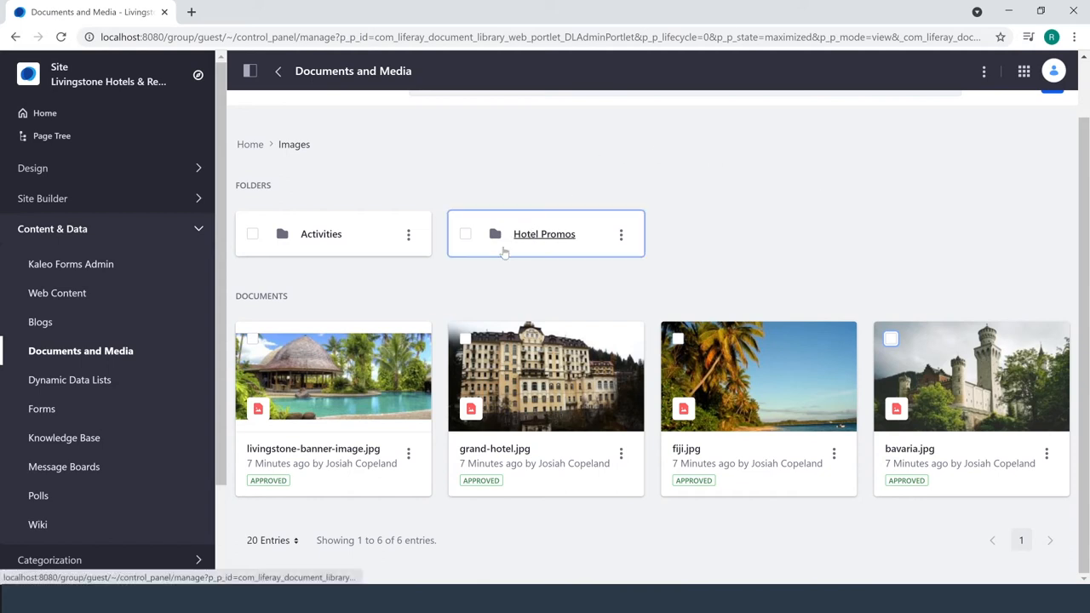
# - Move livingstone-banner-image.jpg from Images into the Hotel Promos subfolder
pyautogui.click(408, 453)
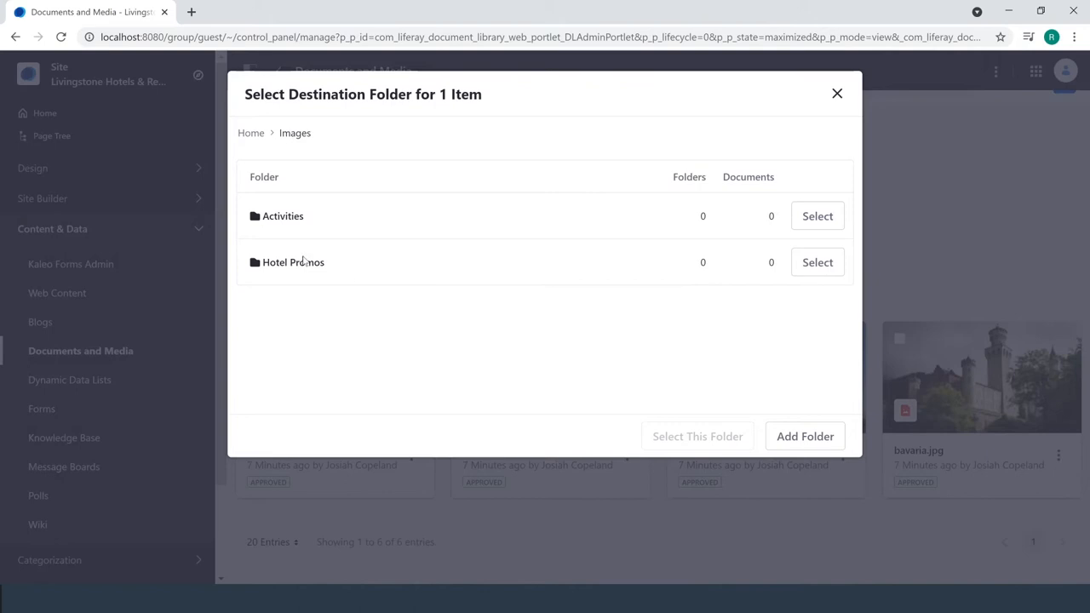
pyautogui.click(836, 94)
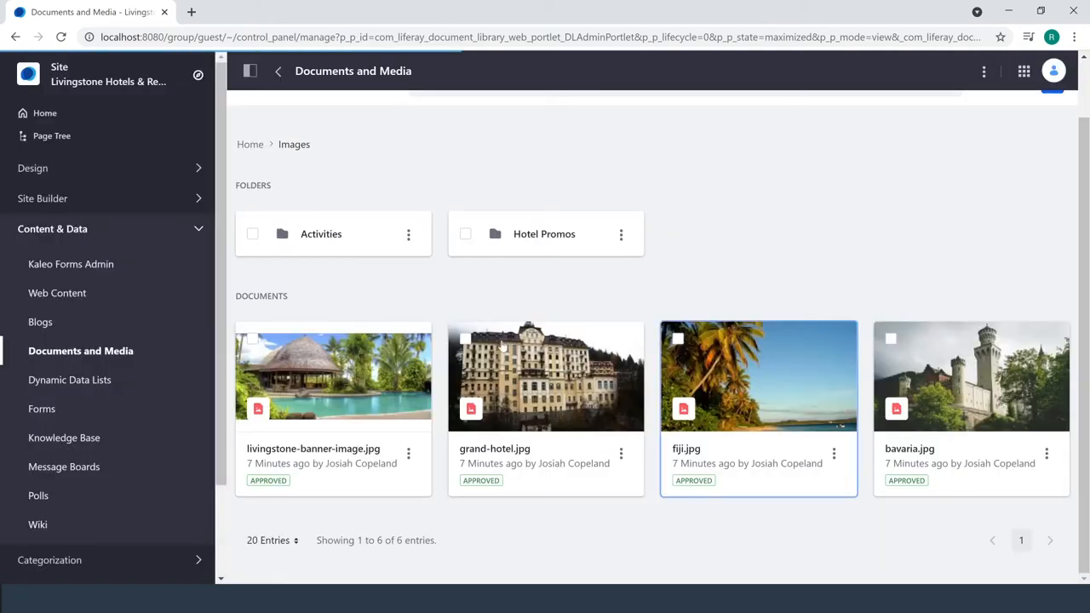
pyautogui.moveTo(622, 453)
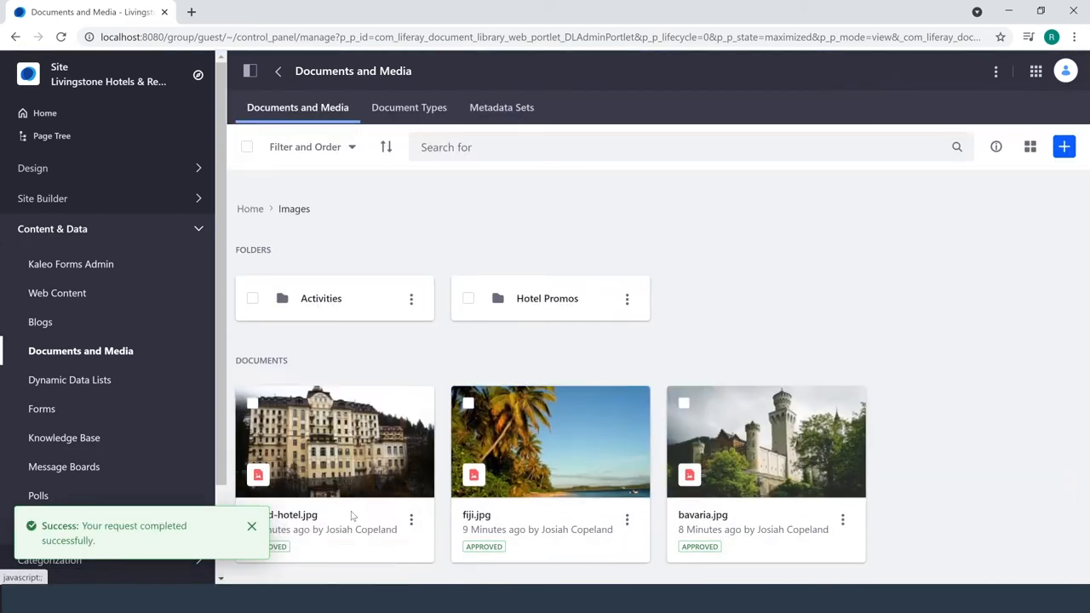
pyautogui.click(252, 525)
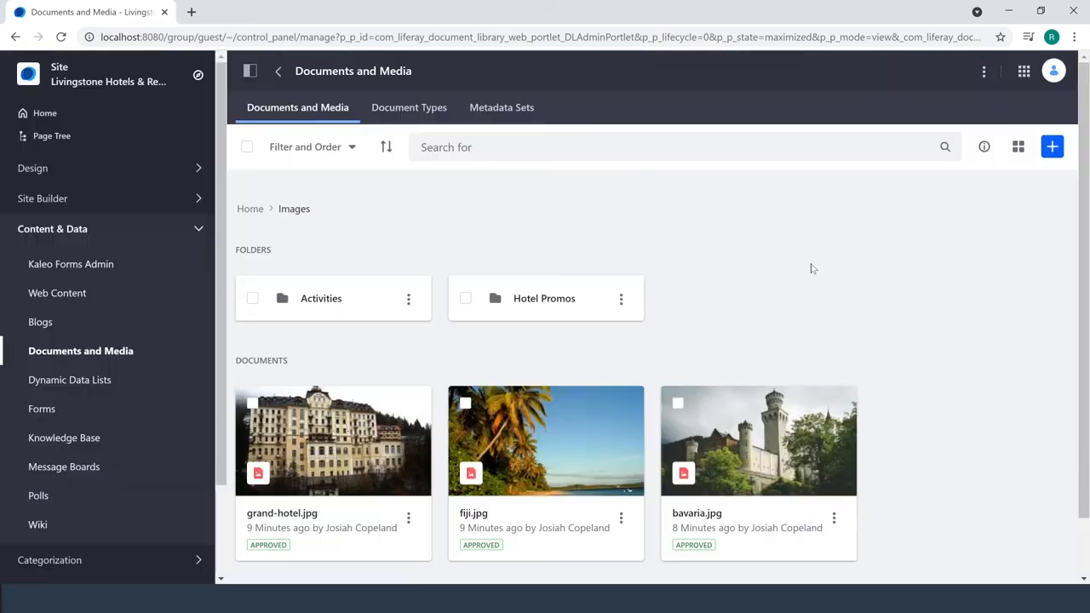
pyautogui.moveTo(705, 323)
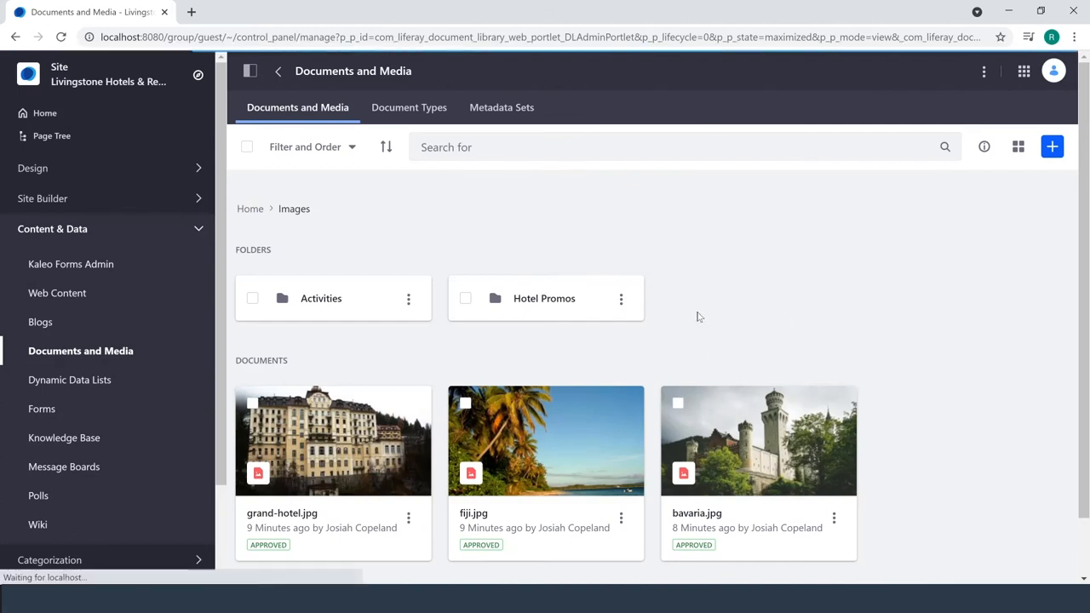
# - Move fiji.jpg from Images into its destination subfolder
pyautogui.click(408, 517)
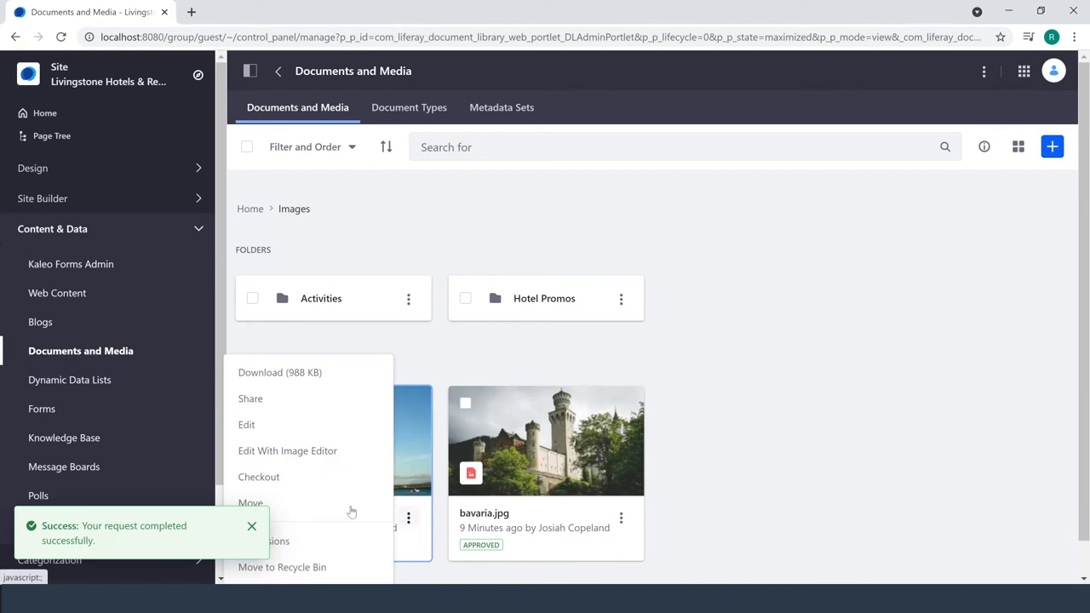
pyautogui.click(251, 503)
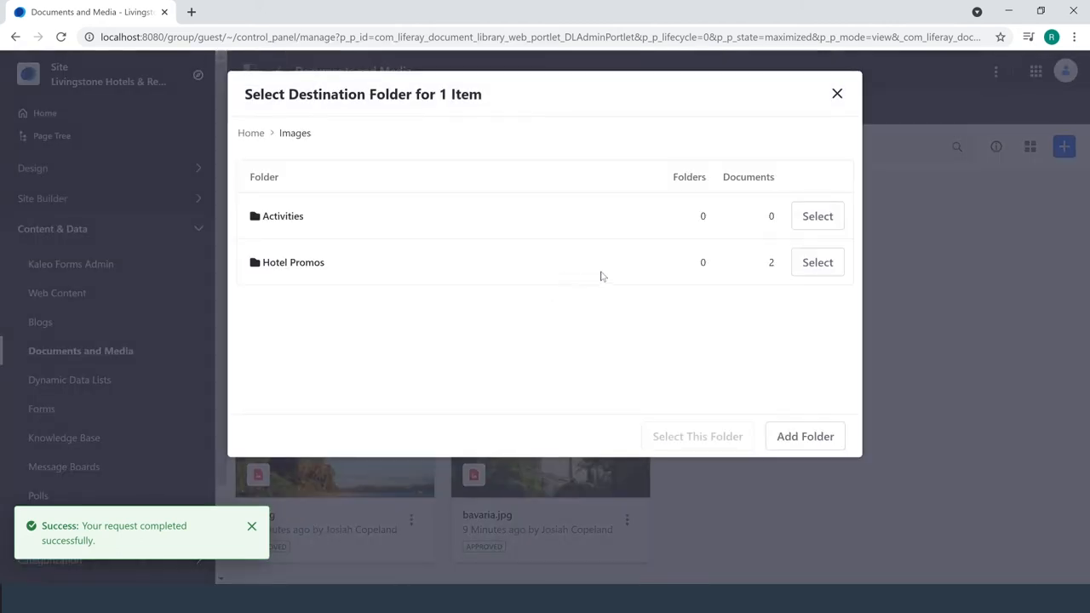
pyautogui.click(836, 94)
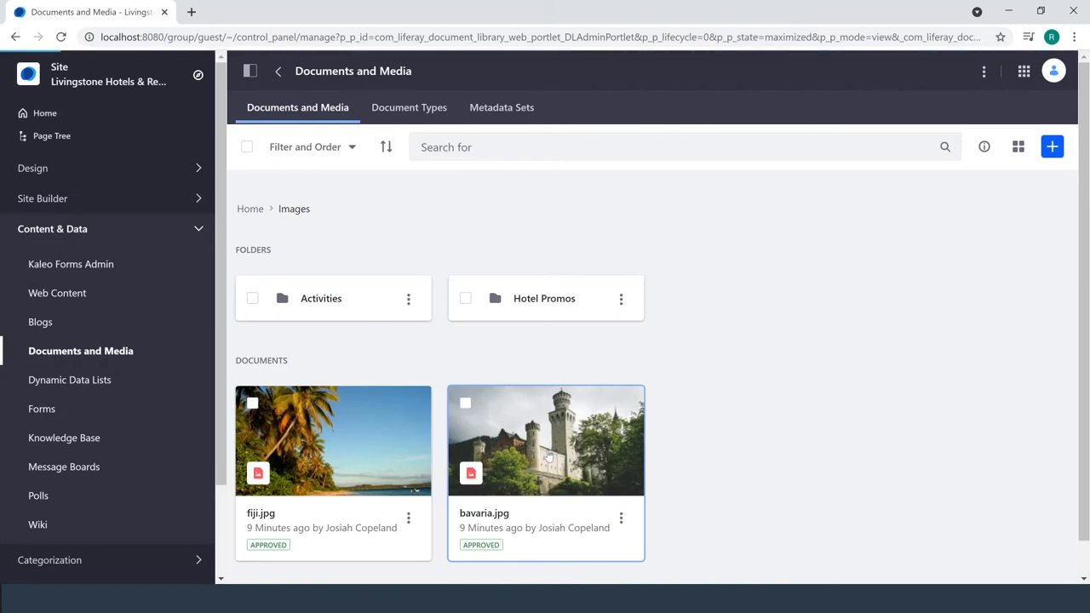
pyautogui.moveTo(698, 398)
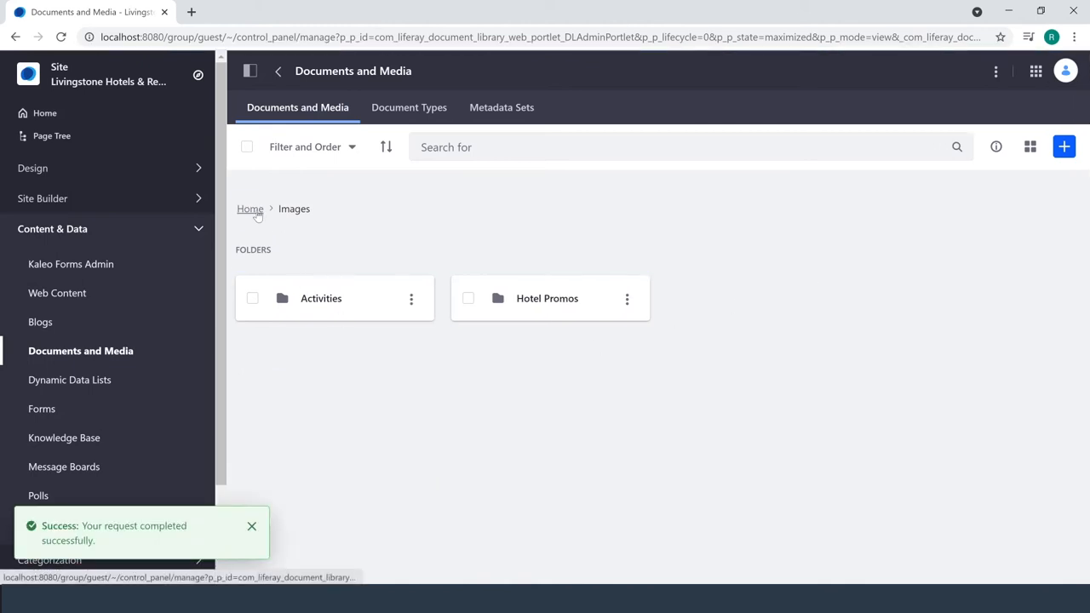
# - Return to the library root showing the Images folder and two PDFs
pyautogui.click(248, 208)
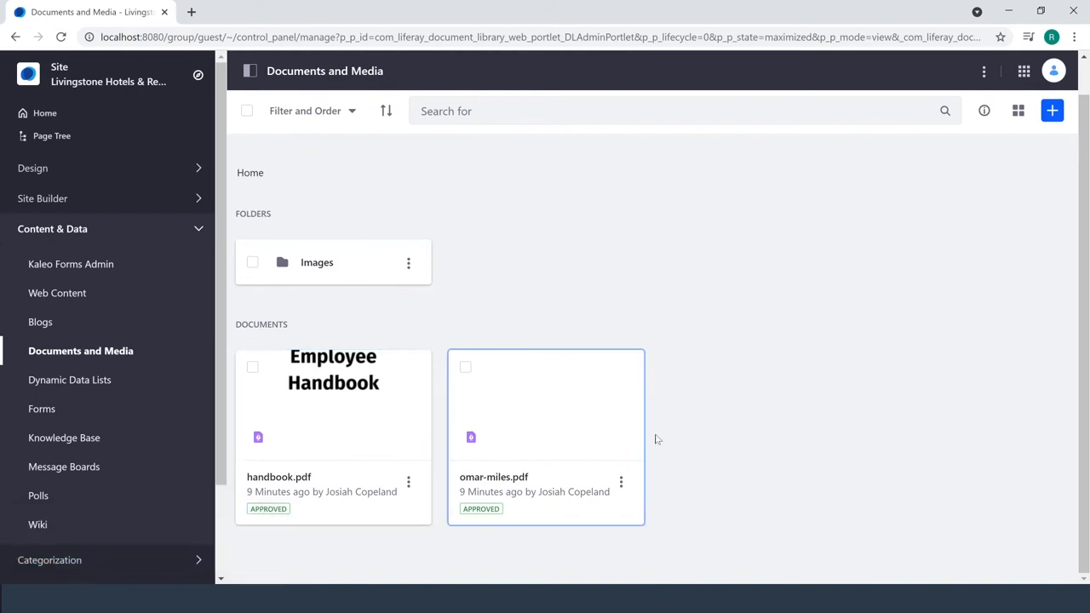
pyautogui.moveTo(586, 297)
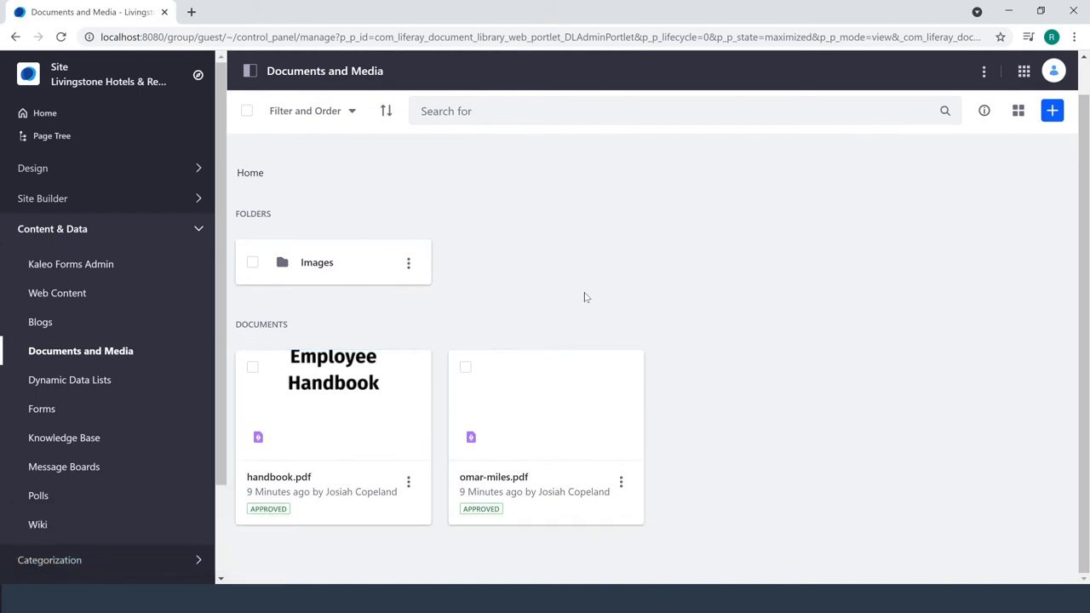
pyautogui.moveTo(607, 273)
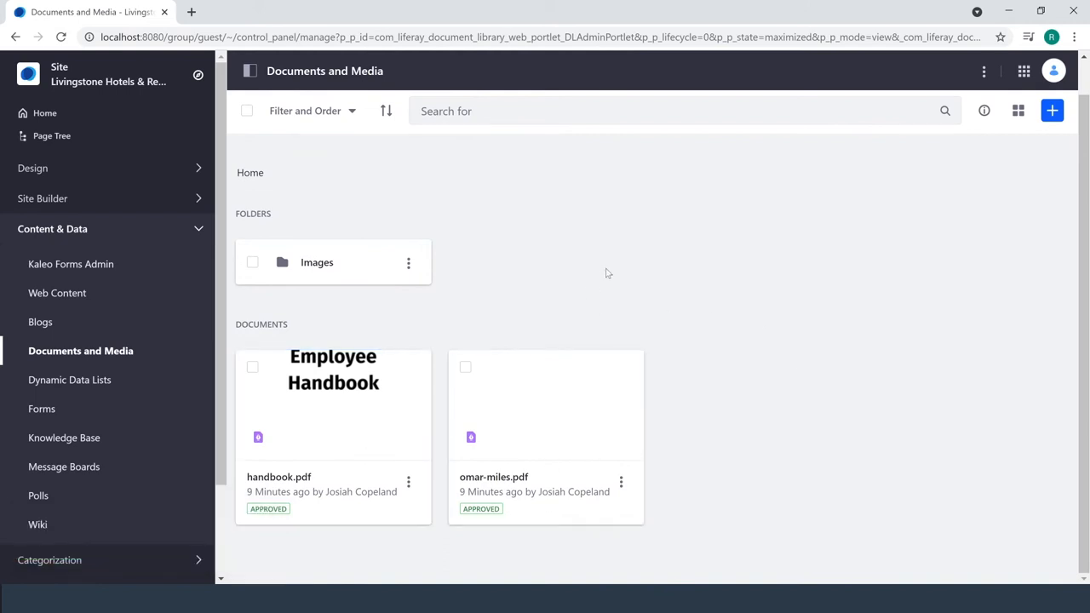
pyautogui.click(1053, 111)
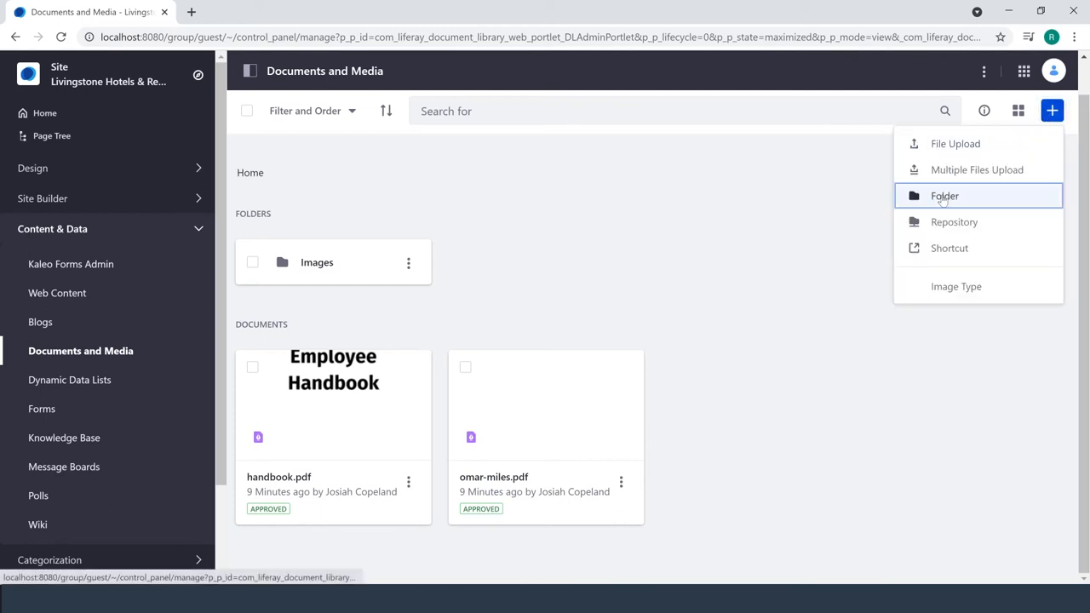
# - Add a top-level folder named Human Resources, save it, and go inside it
pyautogui.click(943, 196)
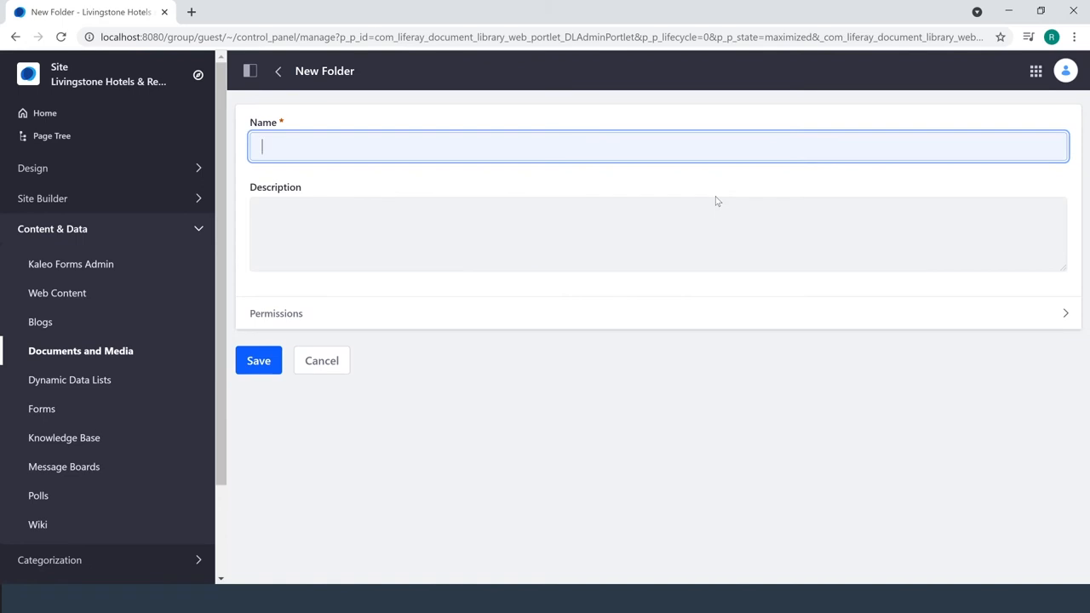
pyautogui.write('Human')
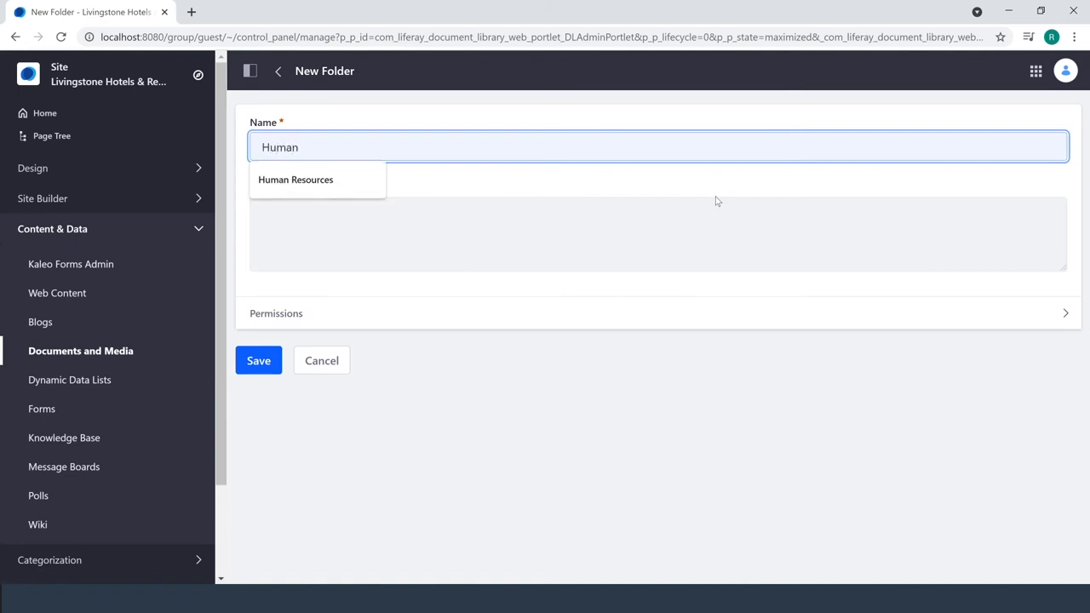
pyautogui.click(296, 181)
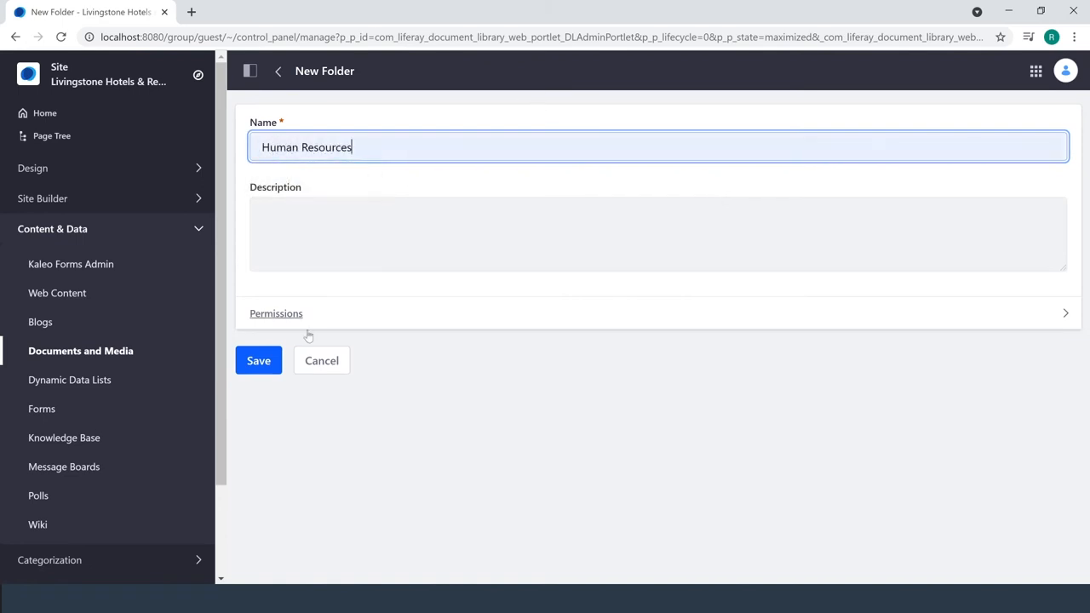
pyautogui.click(259, 361)
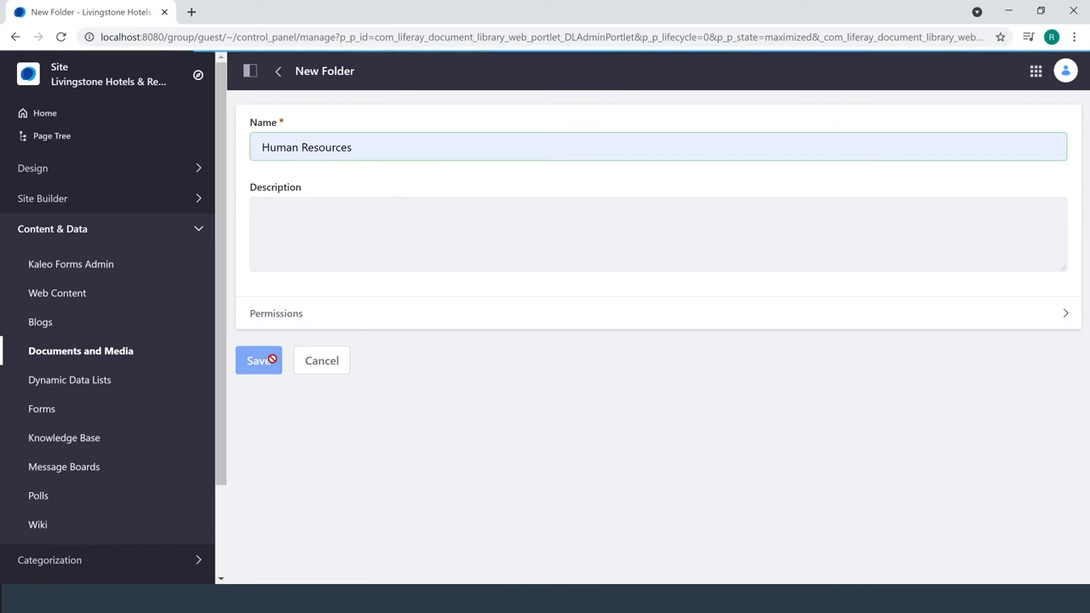
pyautogui.click(259, 361)
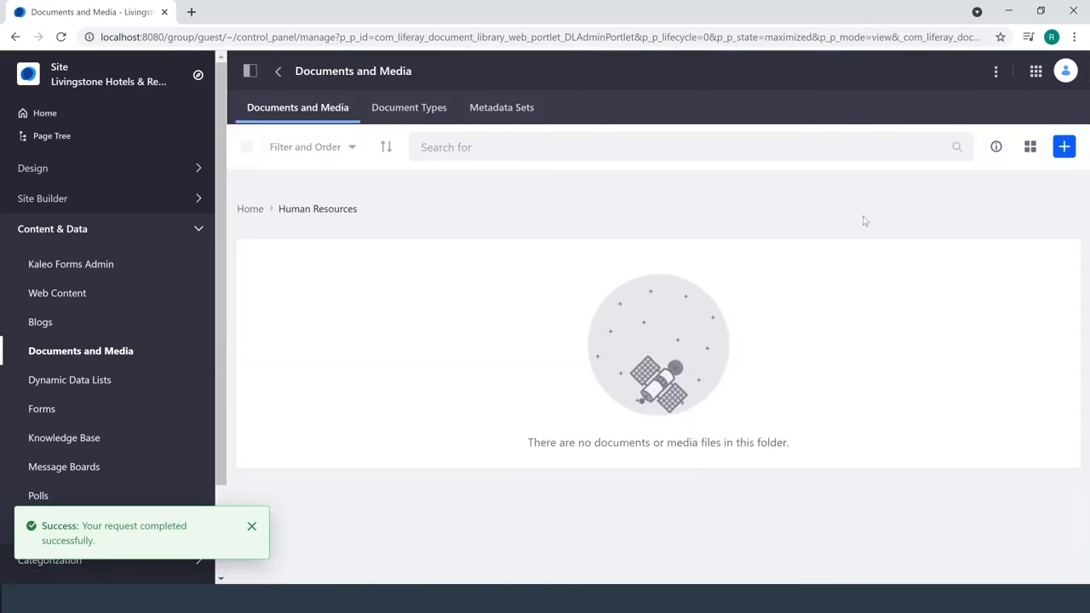
# - Add a subfolder named Employee Profiles inside Human Resources and save it
pyautogui.click(1062, 146)
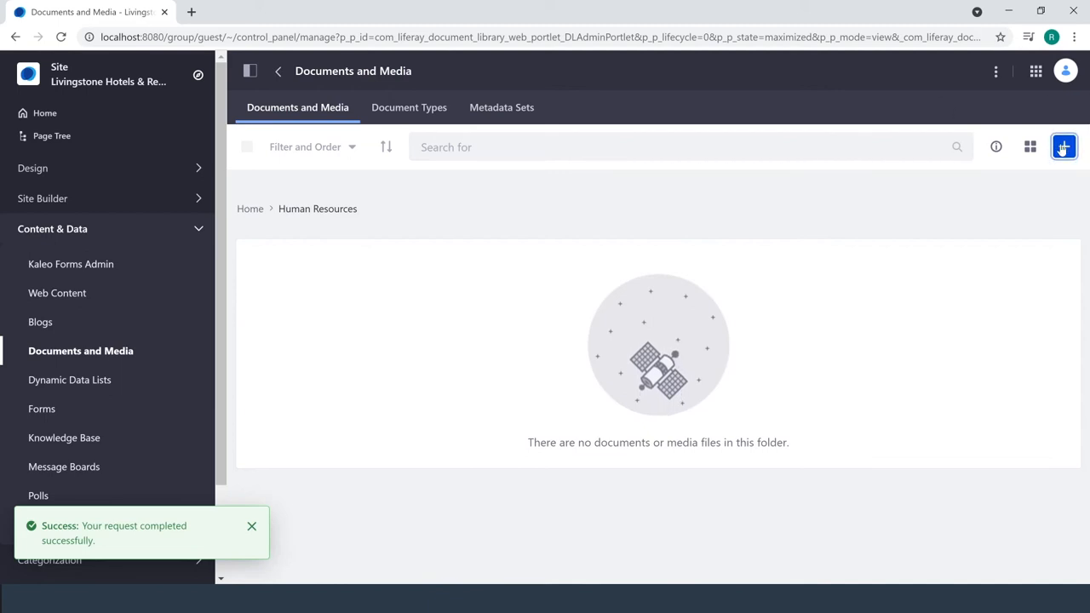
pyautogui.click(1062, 146)
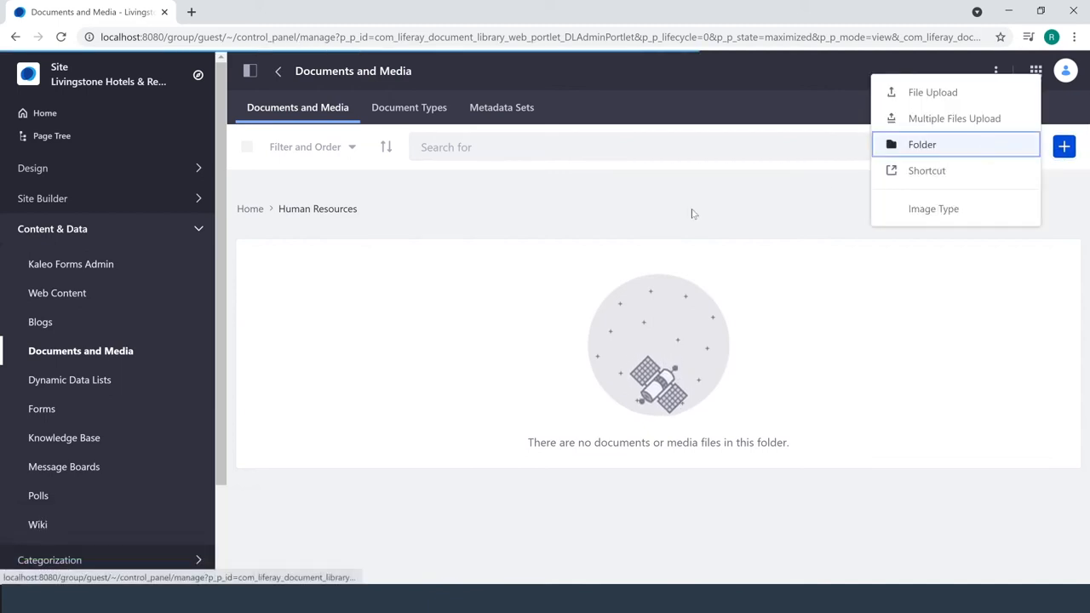
pyautogui.click(921, 143)
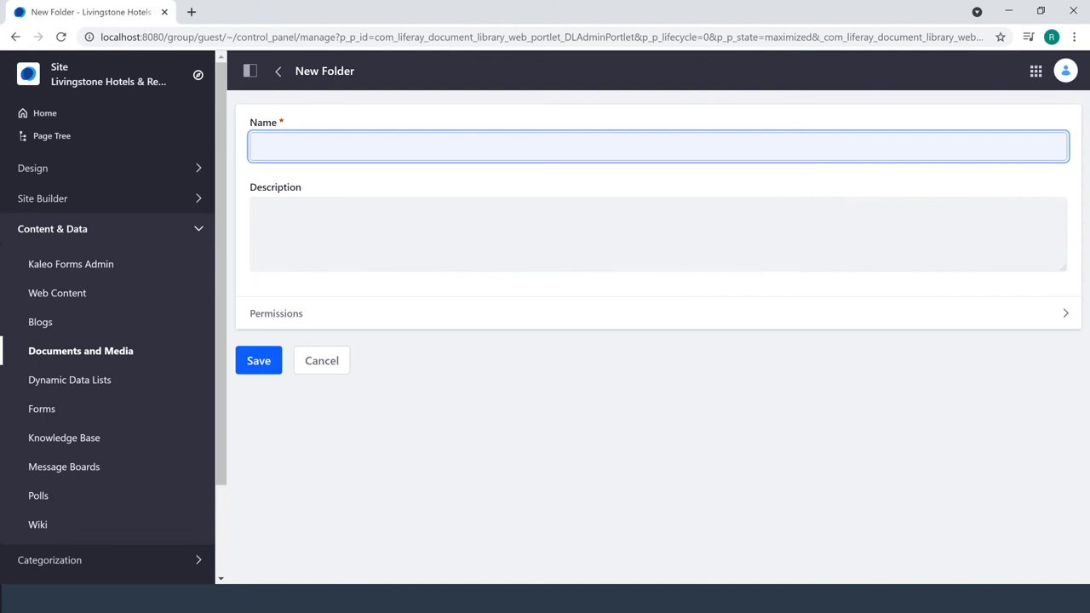
pyautogui.write('Employ')
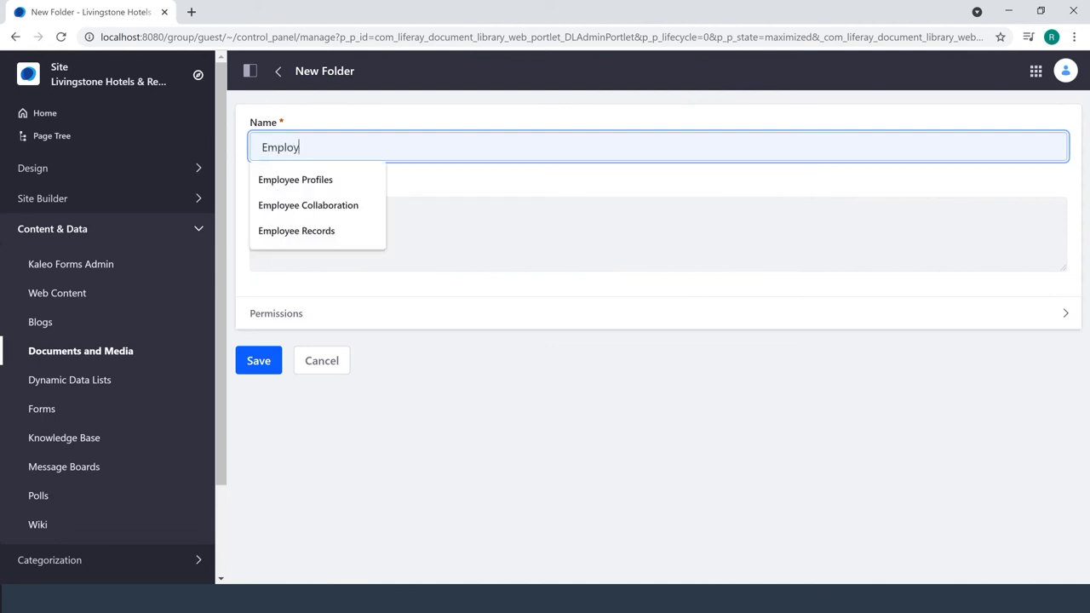
pyautogui.click(296, 180)
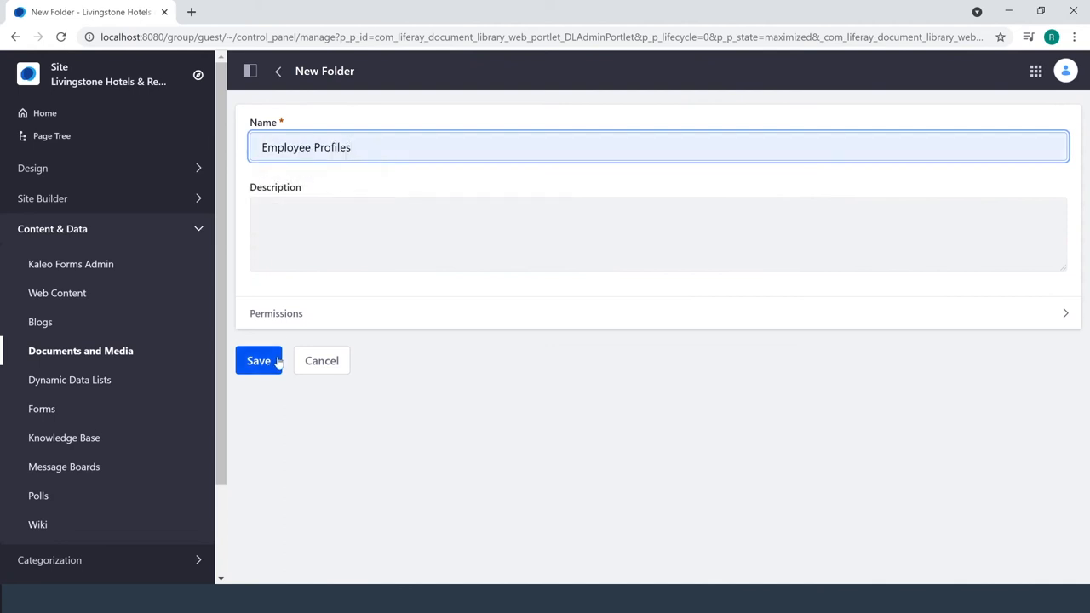
pyautogui.click(258, 361)
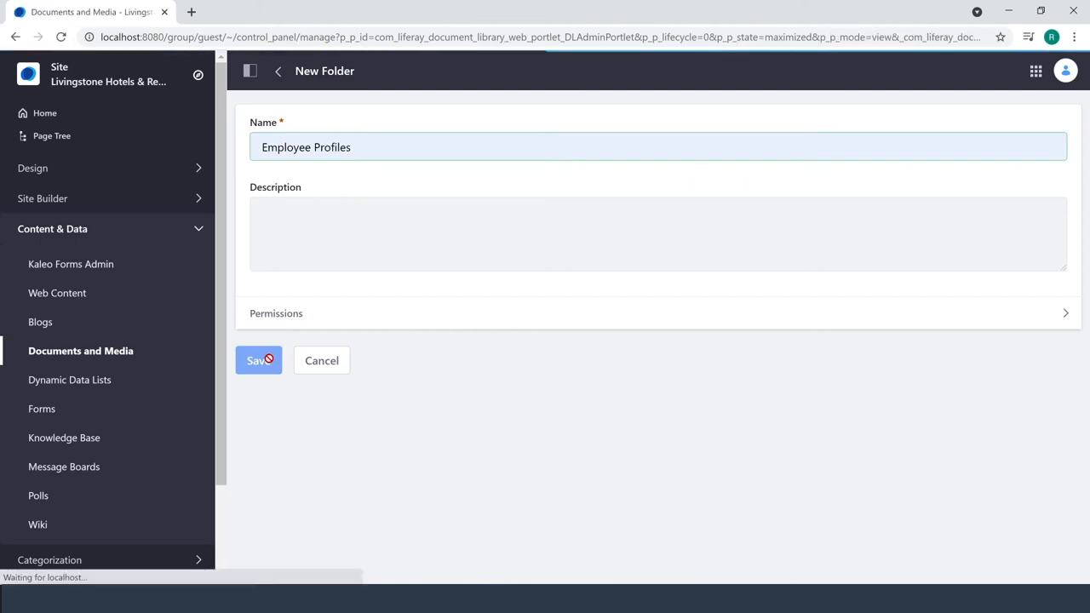
# - Add a second subfolder named Onboarding inside Human Resources and save it
pyautogui.click(259, 361)
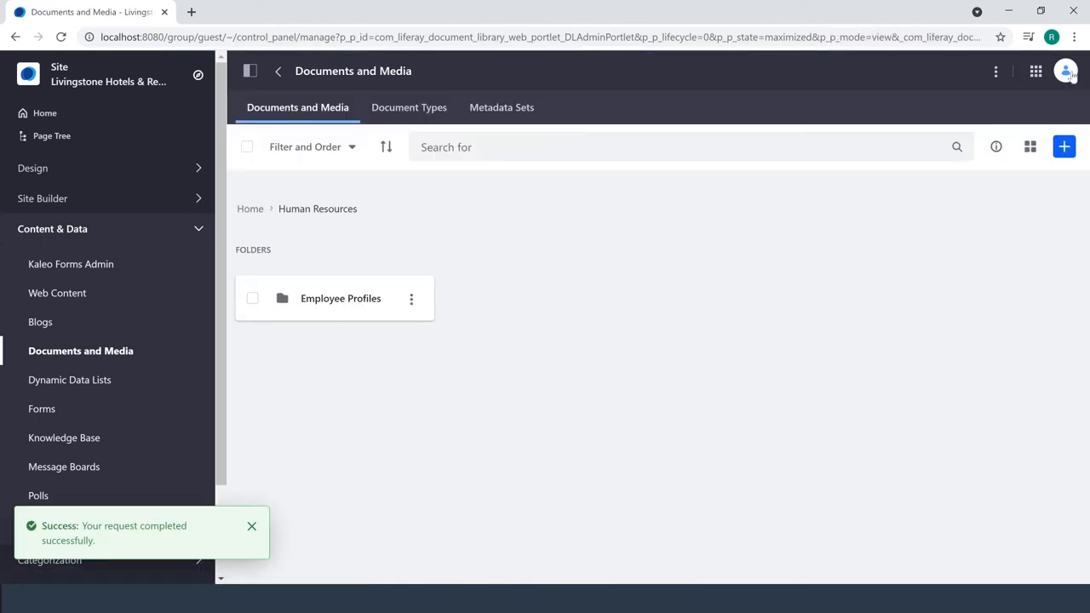
pyautogui.click(1062, 147)
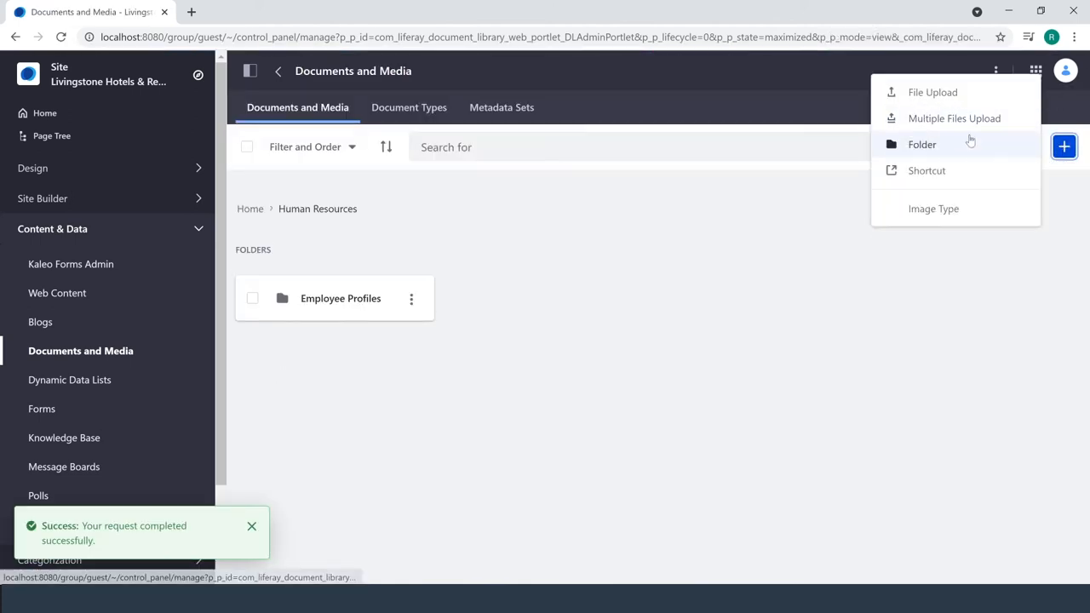
pyautogui.click(921, 143)
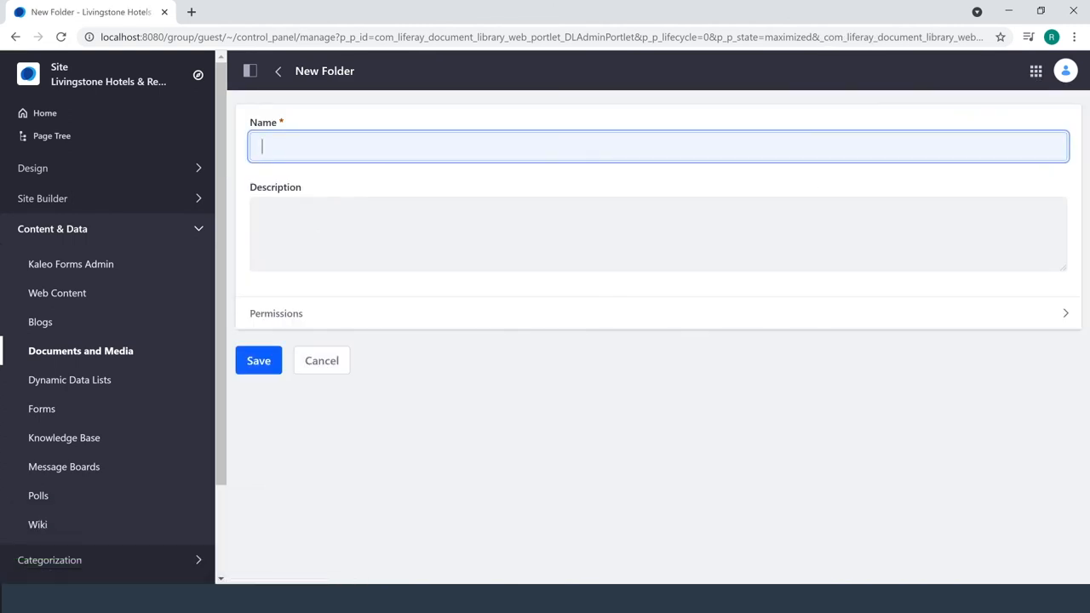
pyautogui.write('Onbo')
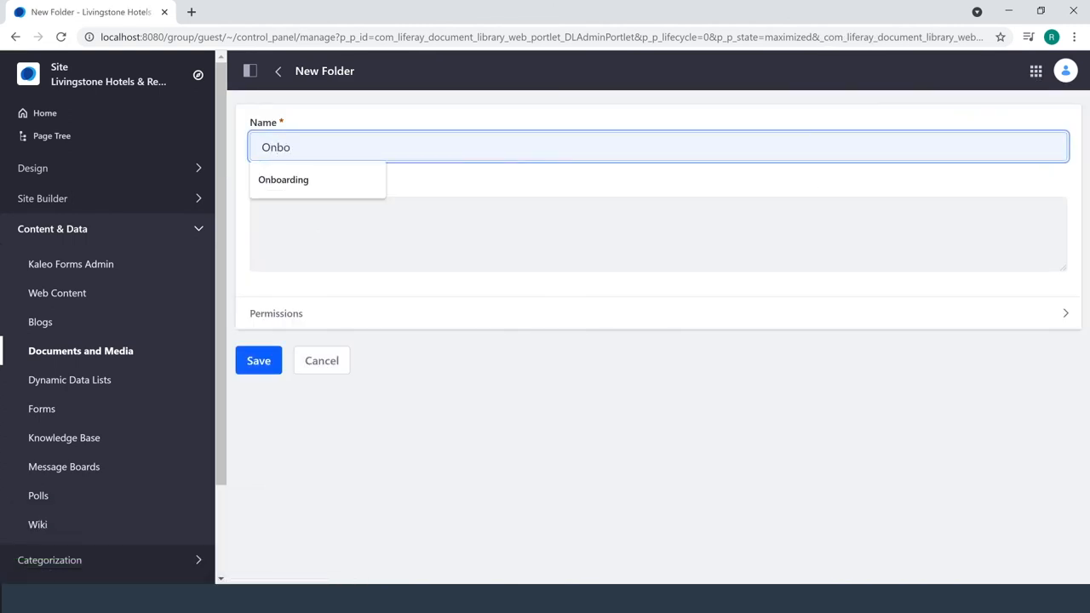
pyautogui.click(283, 178)
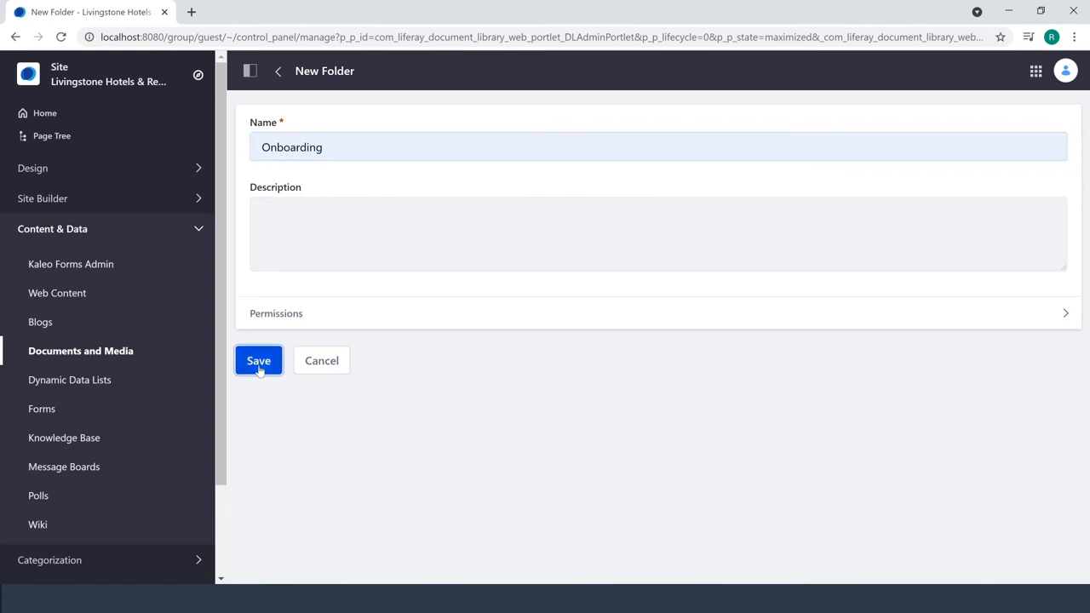
pyautogui.click(259, 361)
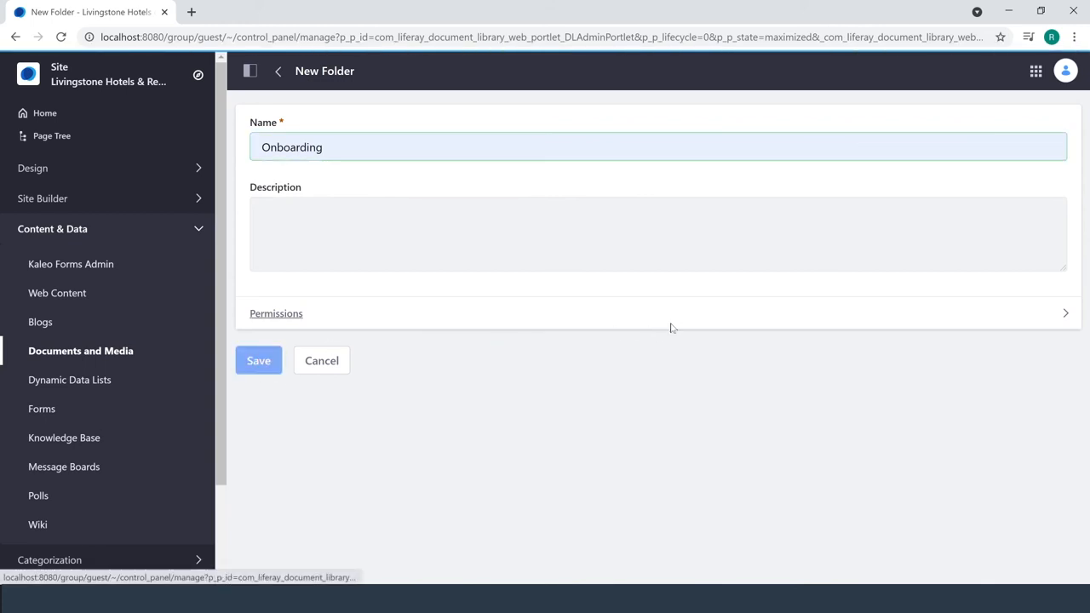
pyautogui.click(259, 361)
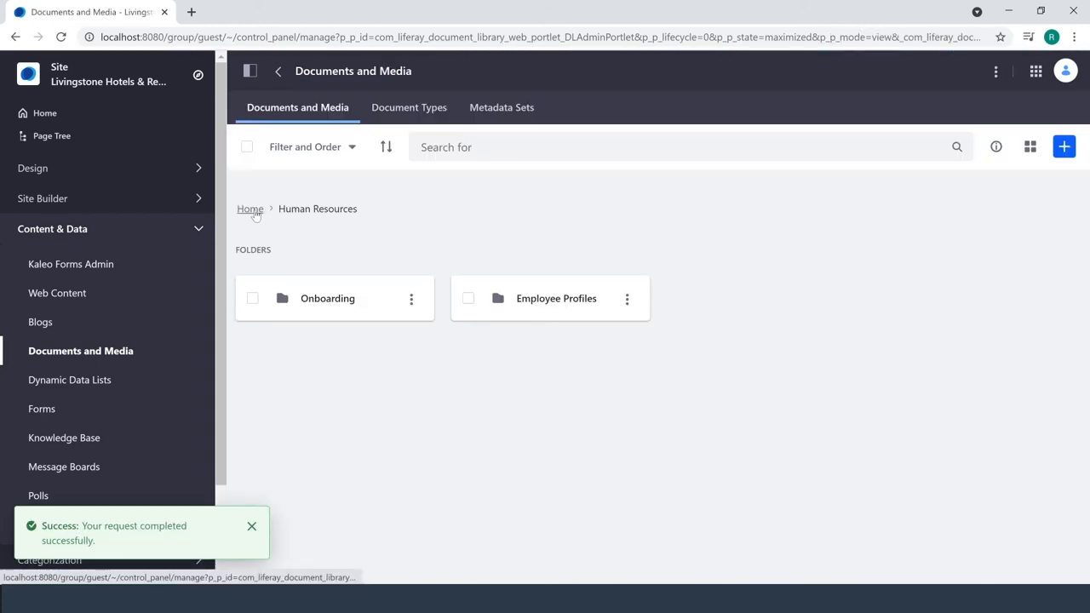
# - Move handbook.pdf from the library root into Human Resources › Onboarding
pyautogui.click(248, 207)
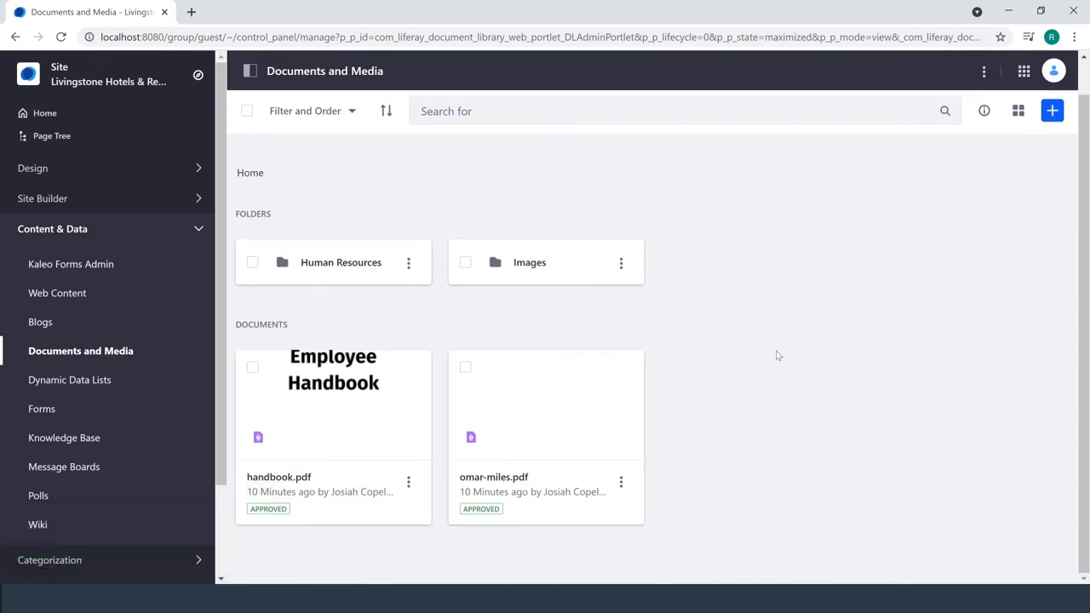
pyautogui.moveTo(668, 335)
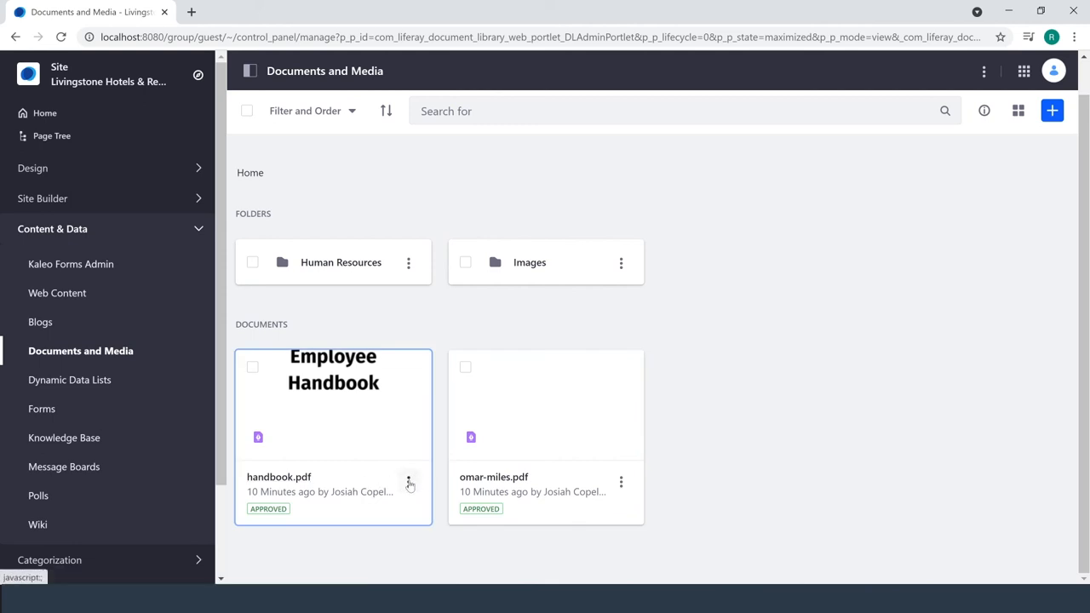
pyautogui.click(408, 483)
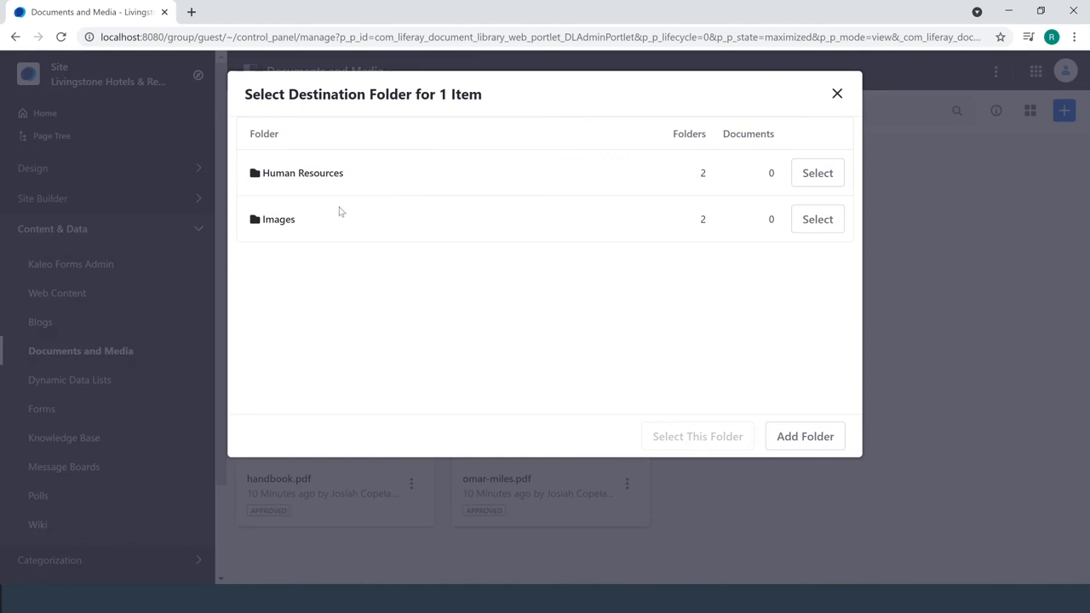
pyautogui.moveTo(303, 174)
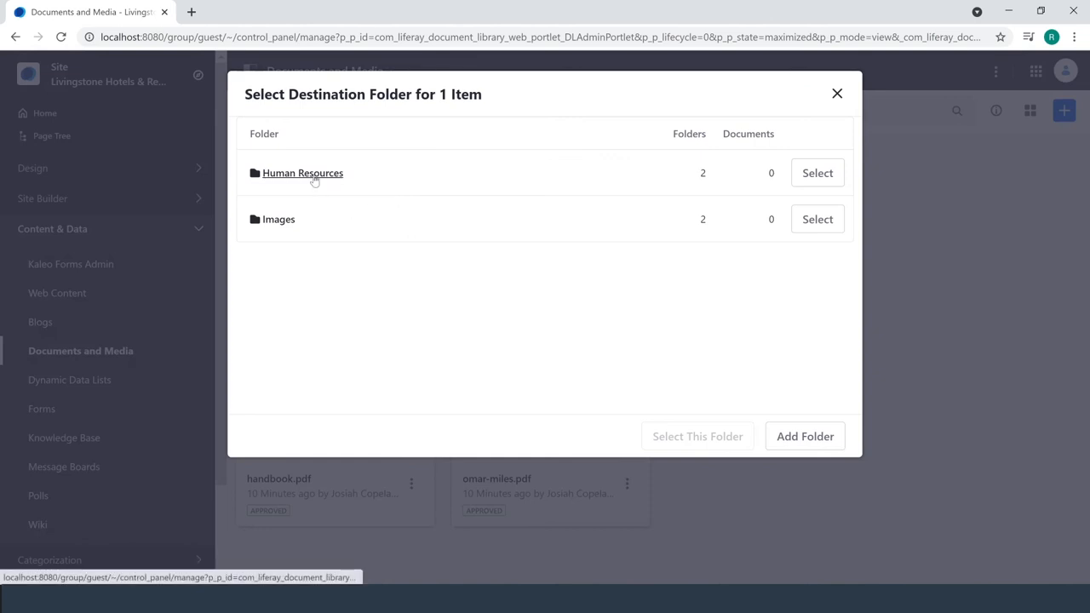
pyautogui.click(303, 174)
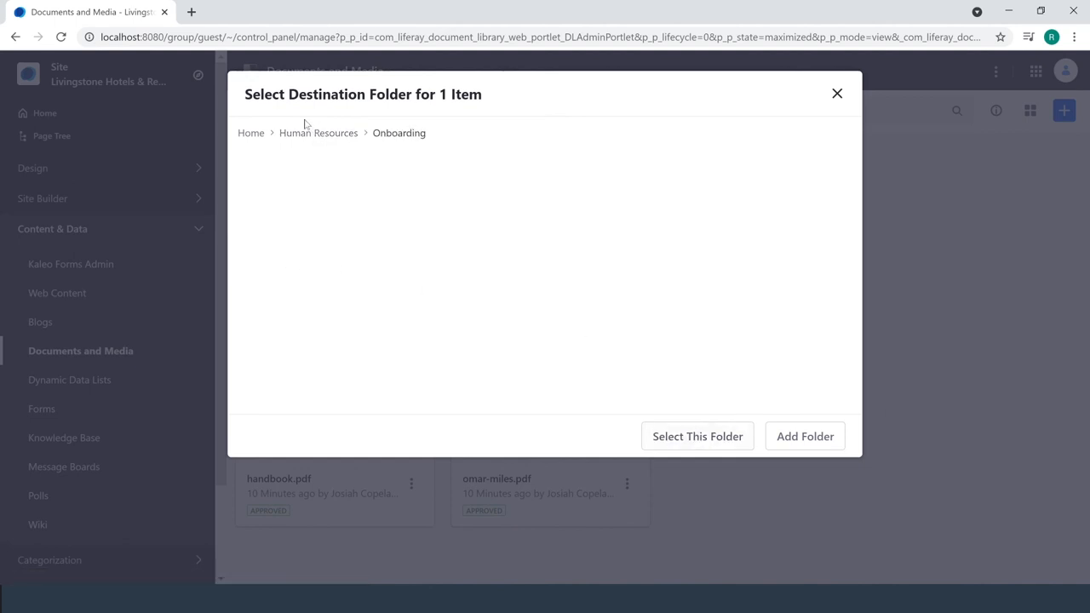
pyautogui.click(836, 93)
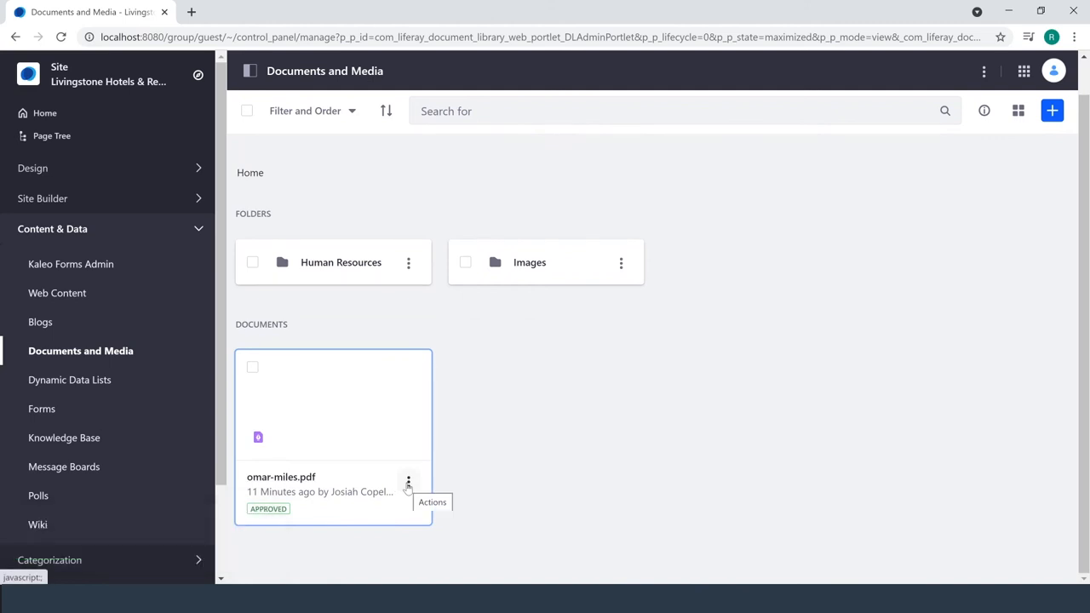
pyautogui.click(409, 480)
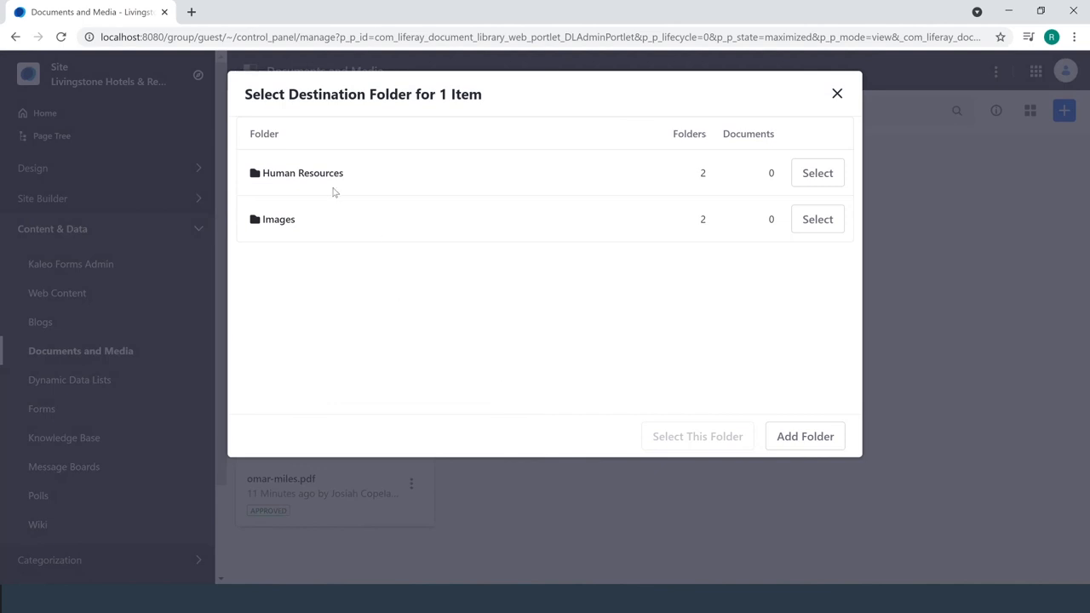
pyautogui.click(303, 174)
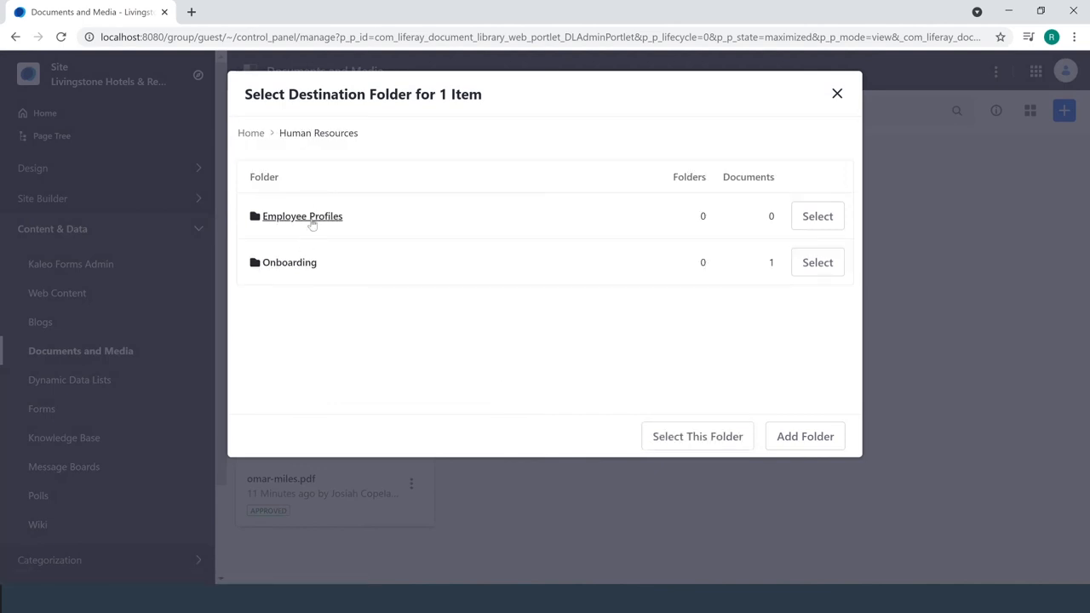
pyautogui.click(836, 93)
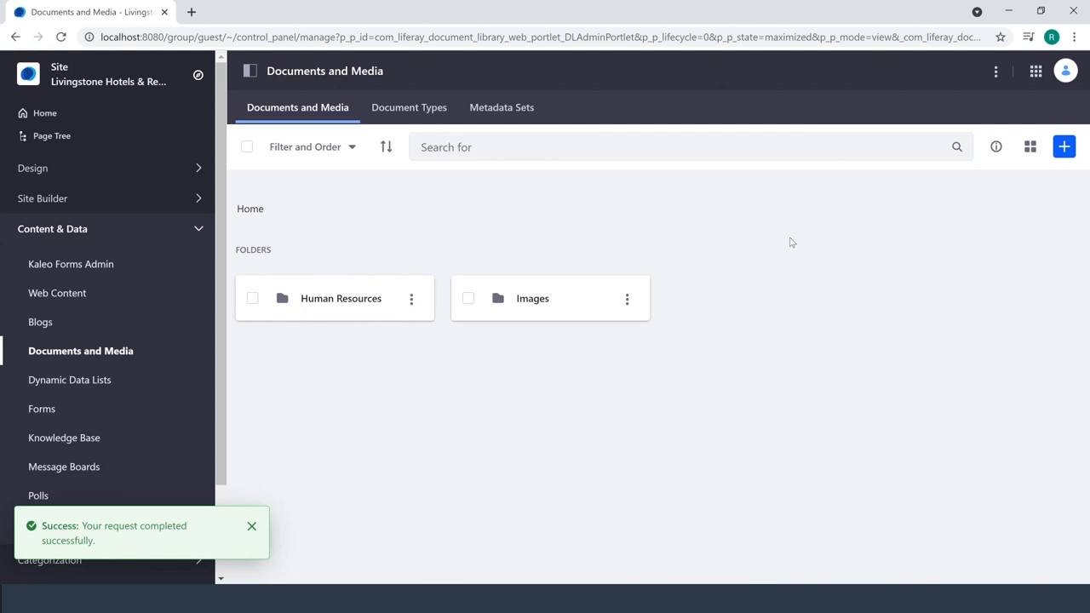
pyautogui.click(252, 524)
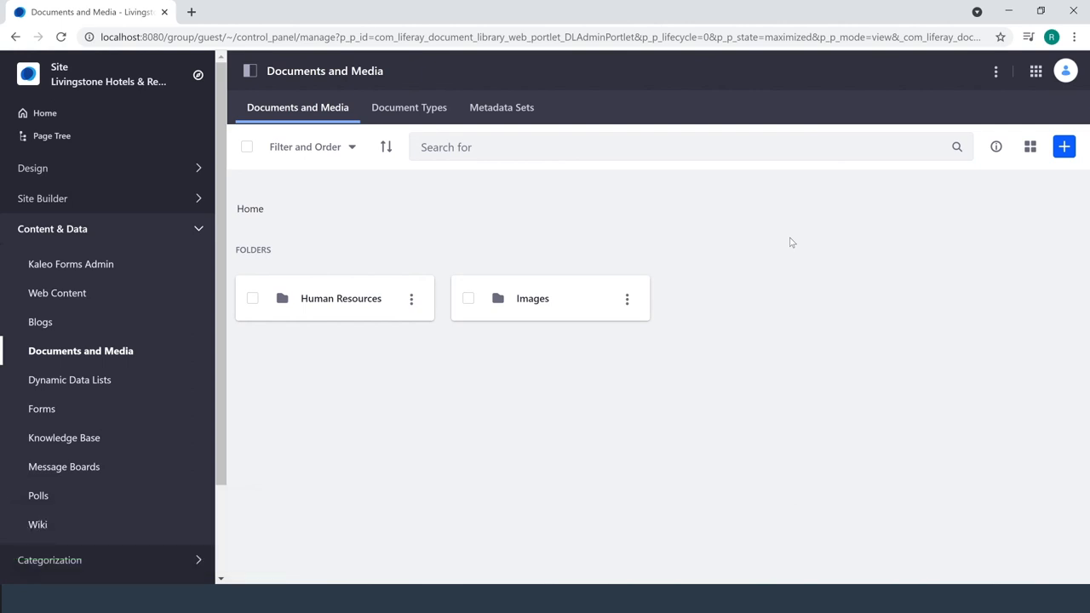